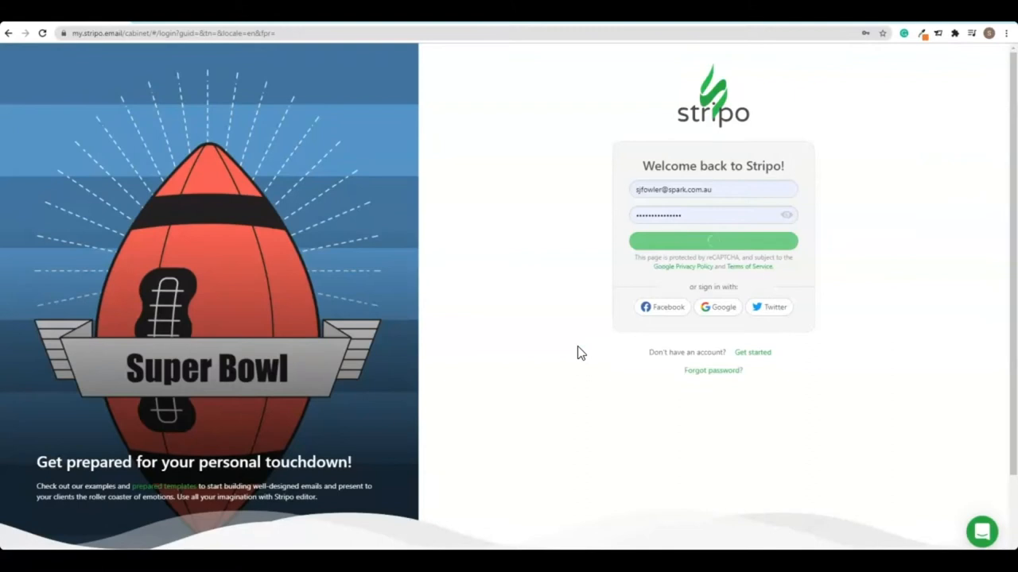
Sign in to Stripo and review Personal and Shared projects, keeping Spark Internal selected
left_click(712, 242)
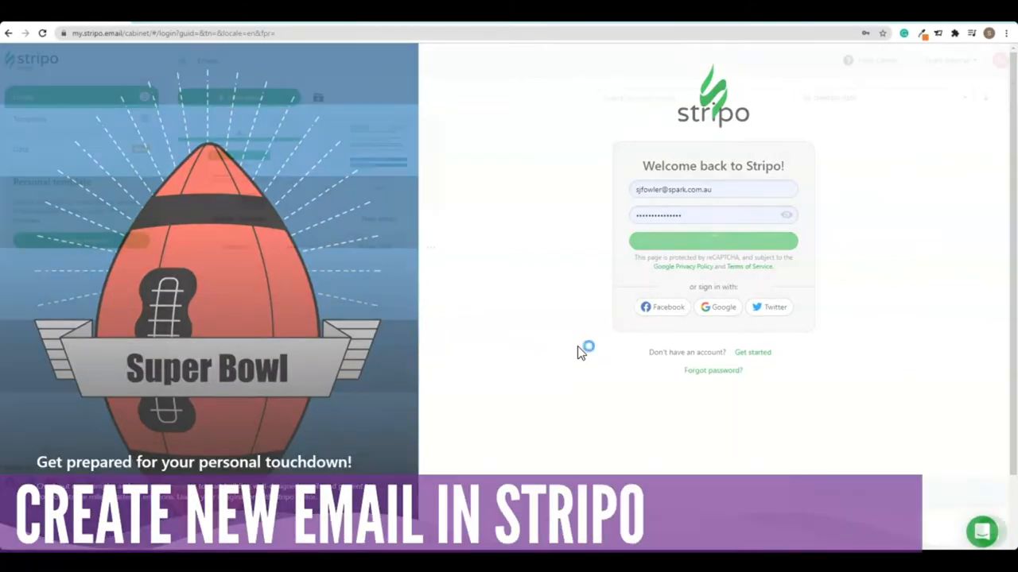
left_click(712, 240)
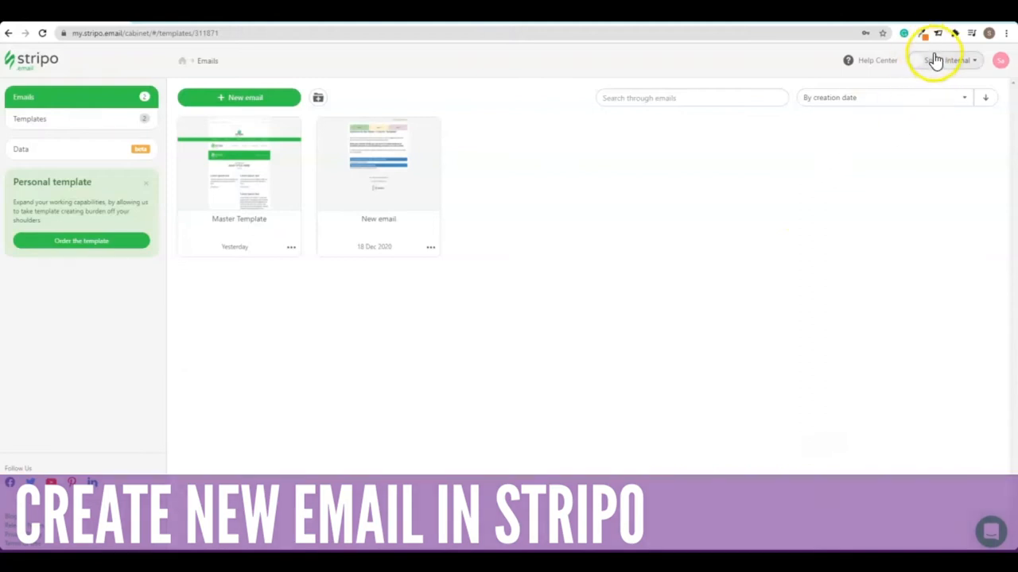
left_click(947, 61)
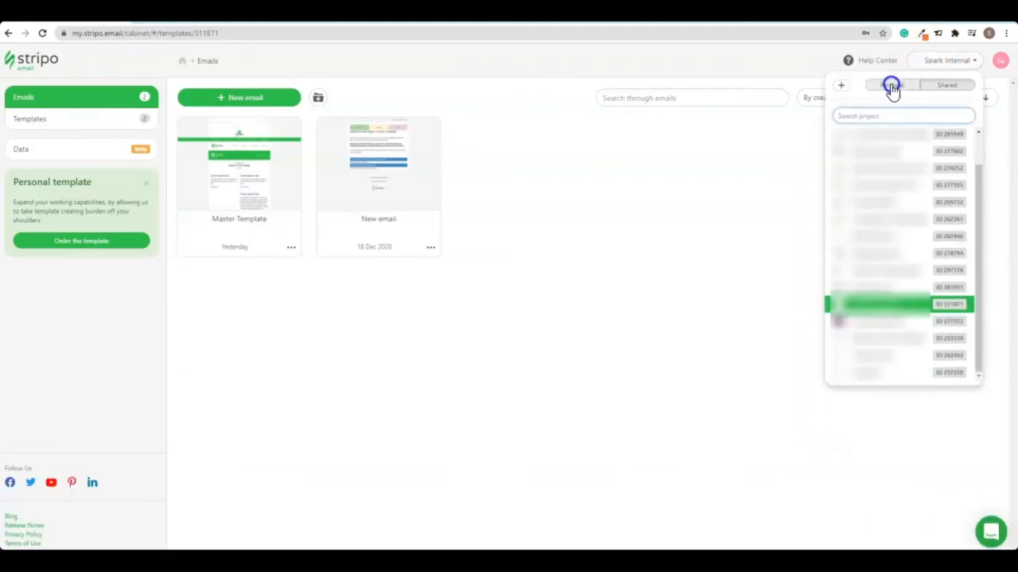
left_click(946, 86)
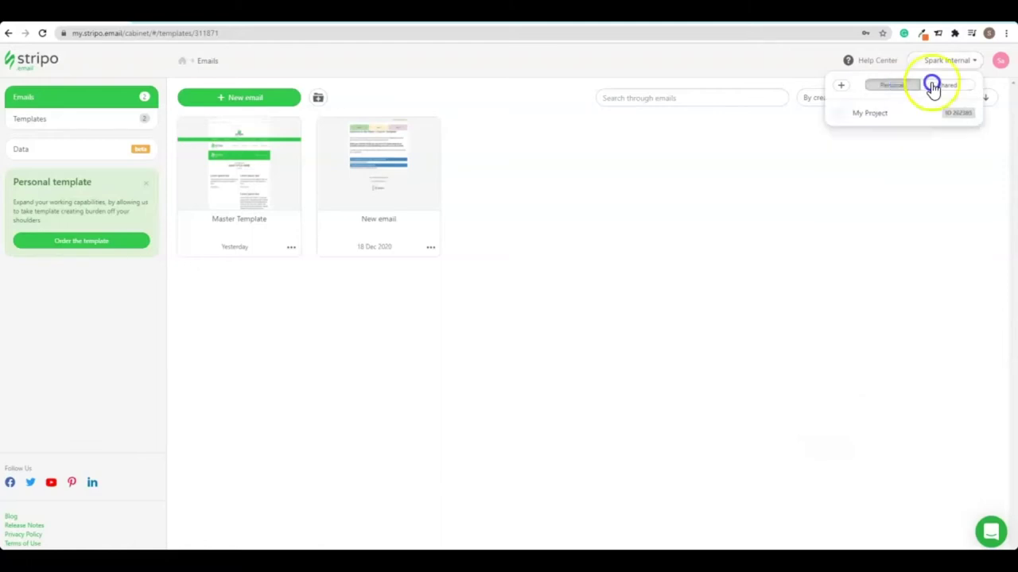
left_click(890, 86)
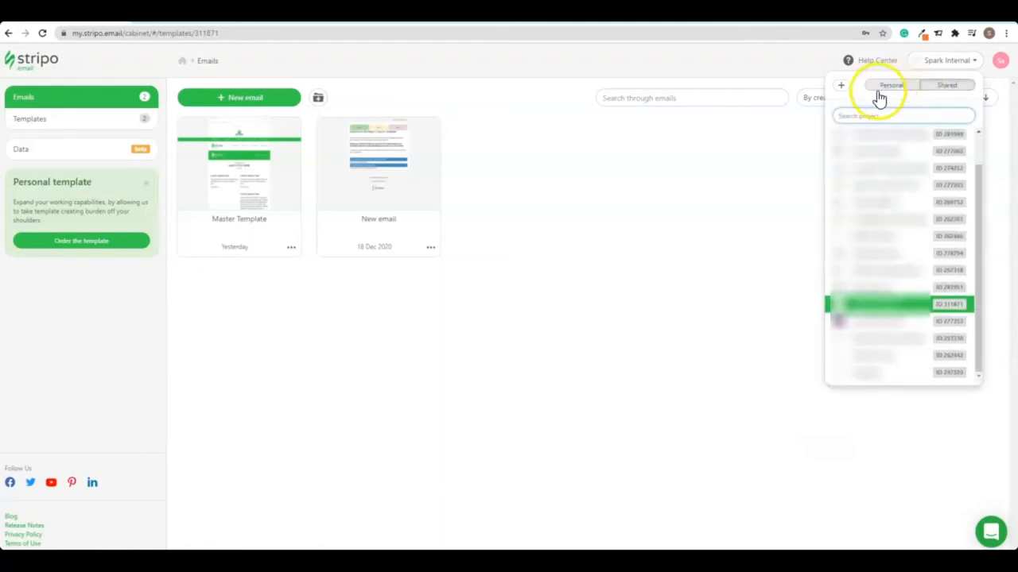
left_click(947, 86)
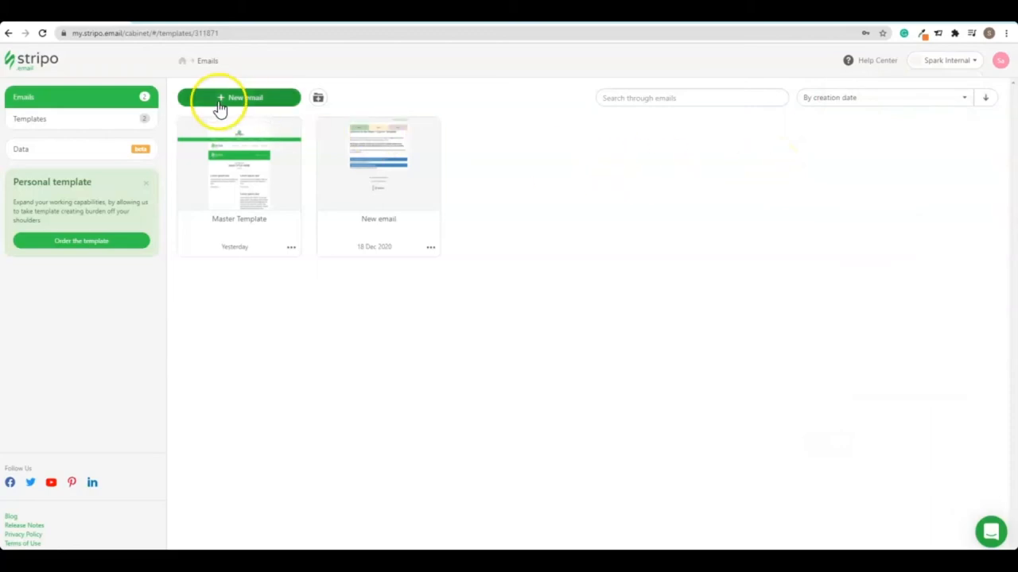
Create a new email, browsing Basic templates before returning to Saved templates for Spark demo
left_click(238, 97)
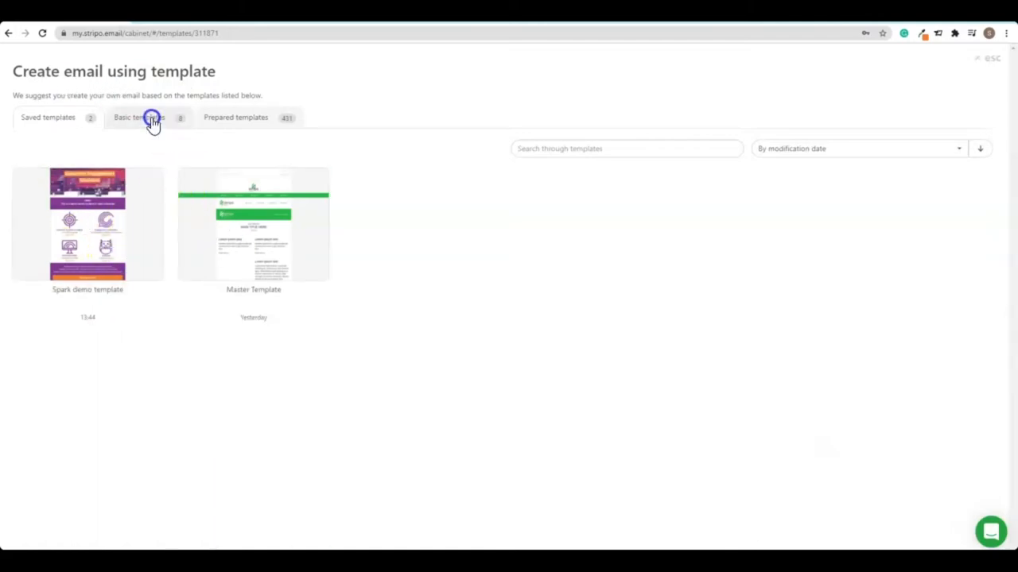
left_click(140, 117)
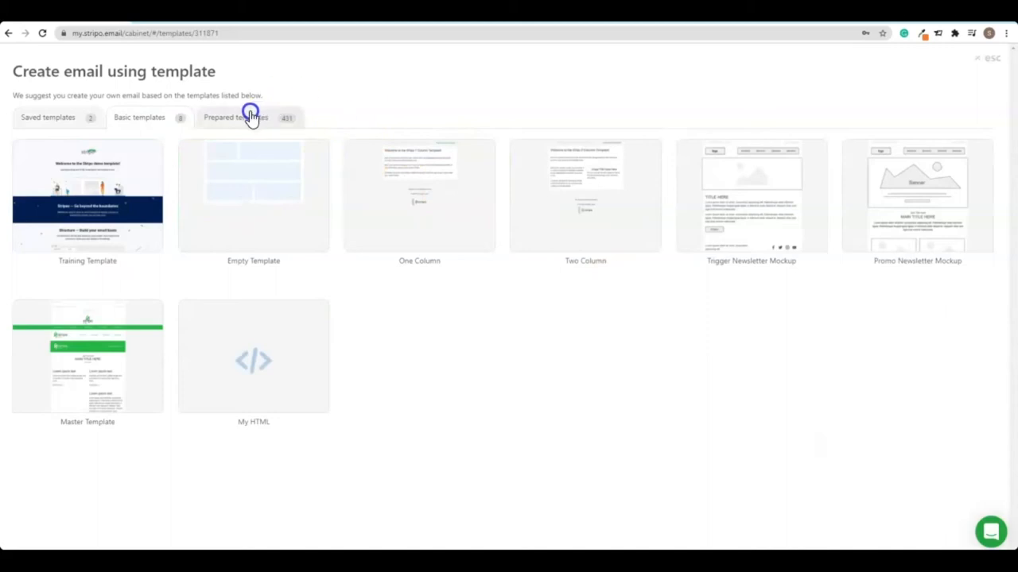
mouse_move(267, 117)
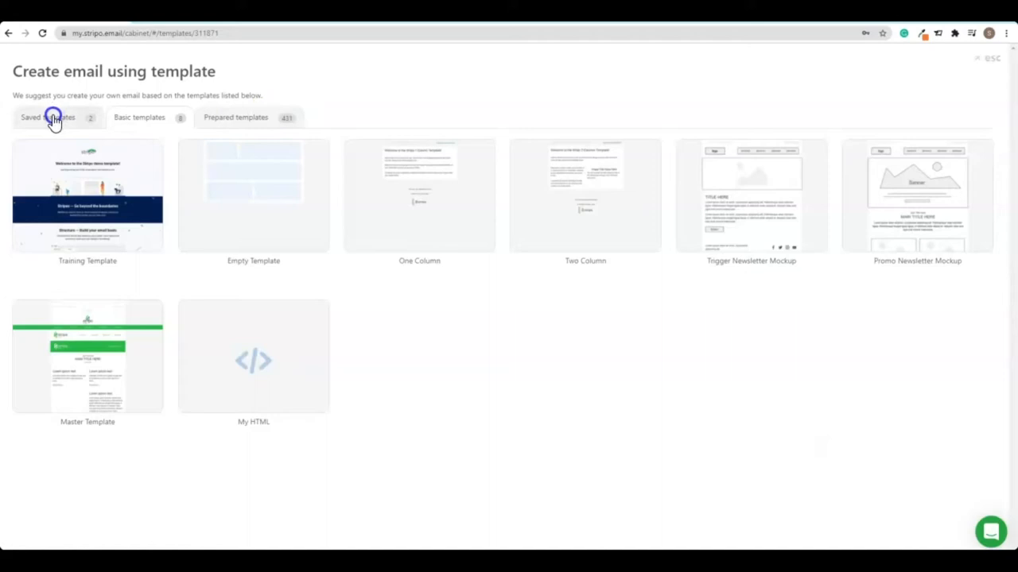
left_click(46, 118)
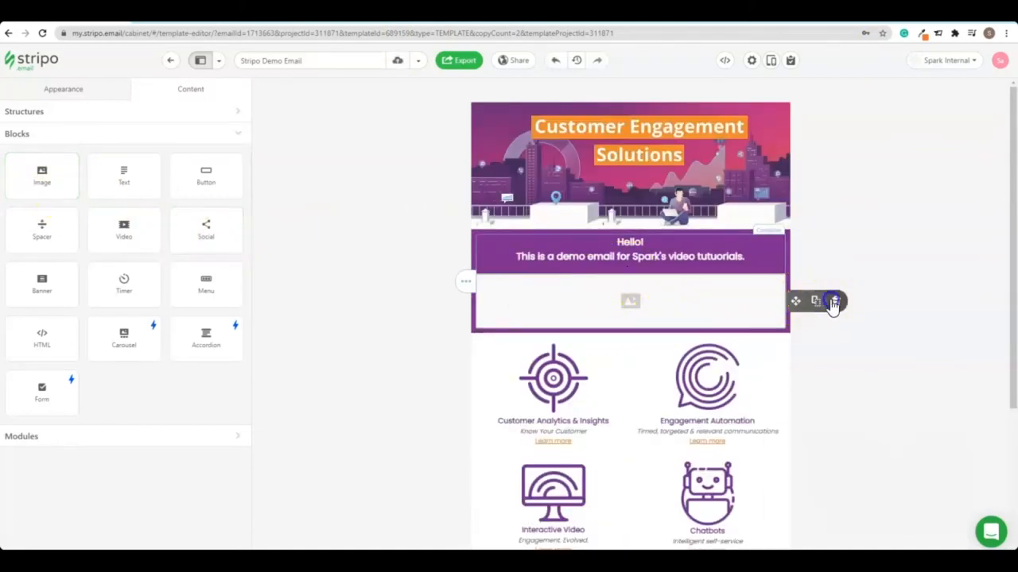
Delete the empty image block below the Hello greeting
left_click(835, 303)
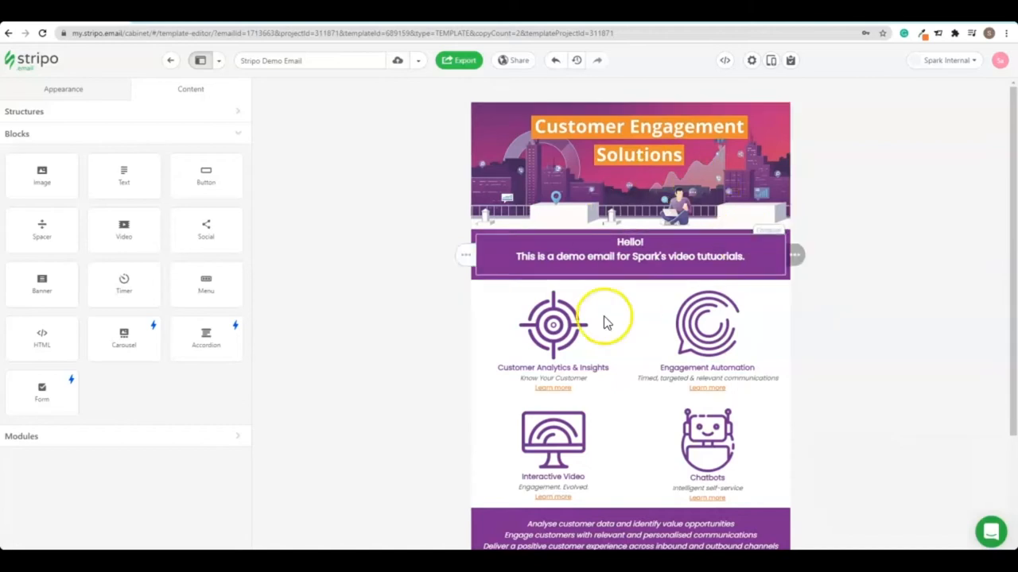
scroll("down", 3)
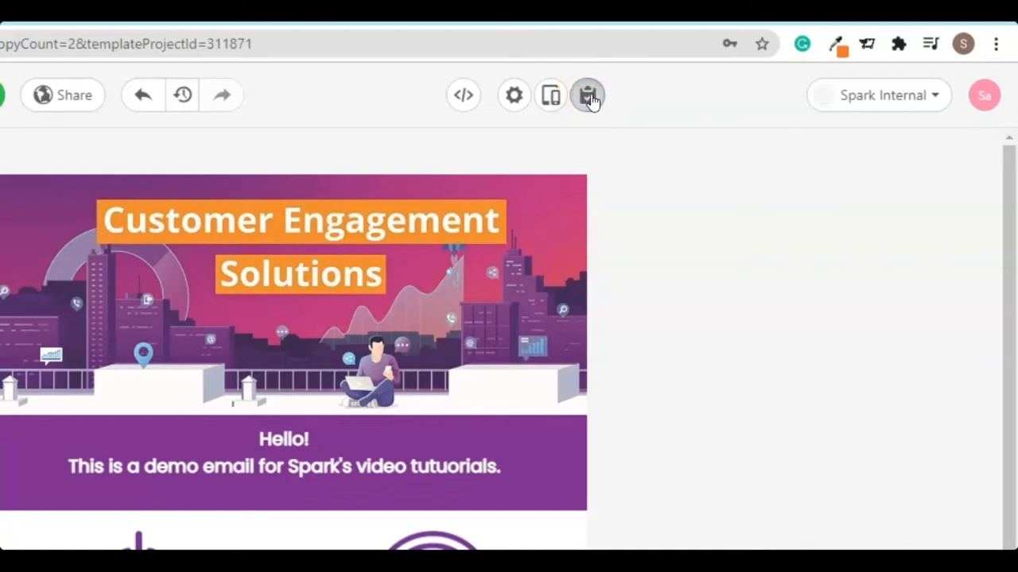
Send a test copy to the account's own address and dismiss the confirmation
left_click(587, 96)
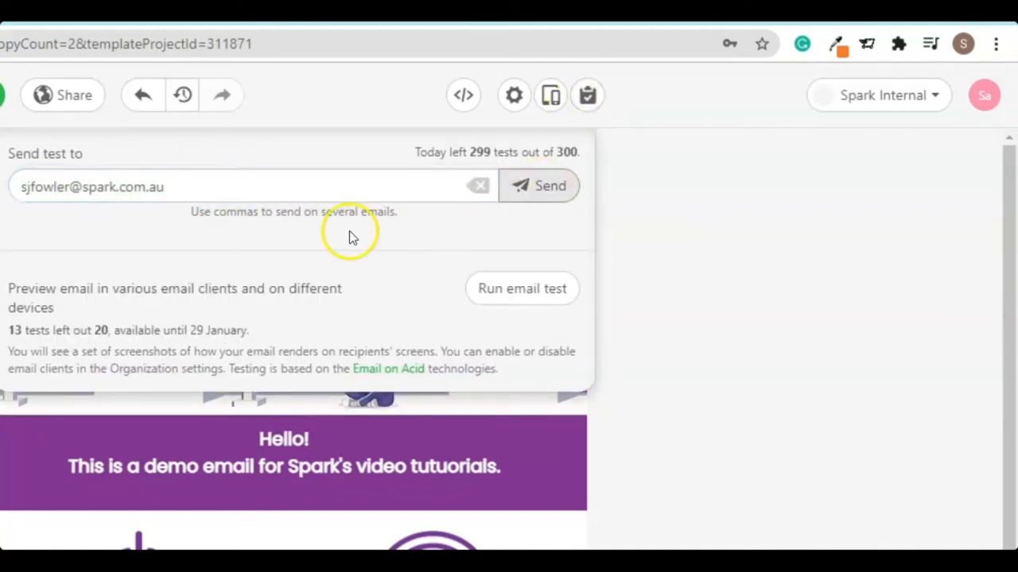
left_click(587, 96)
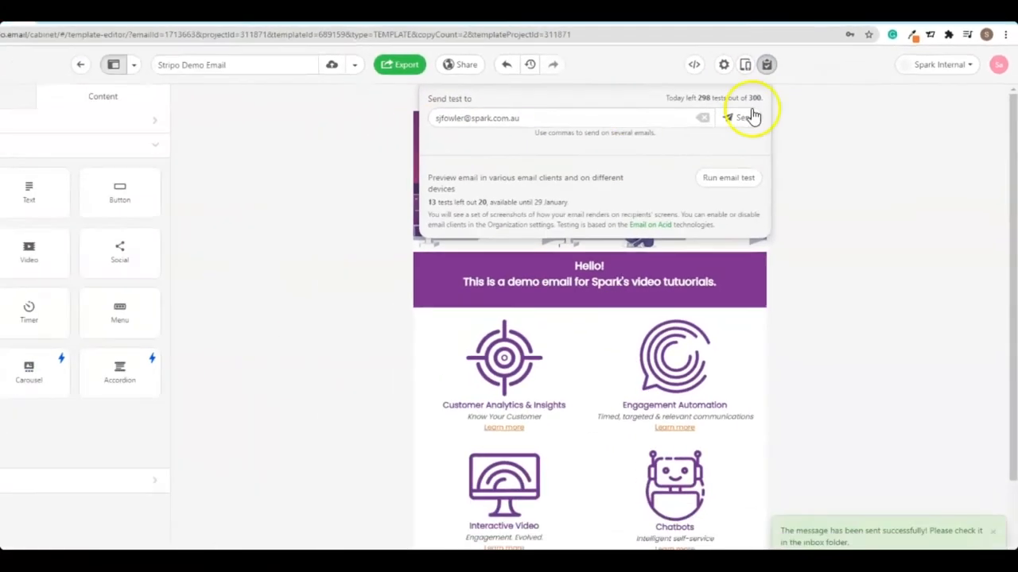
left_click(767, 64)
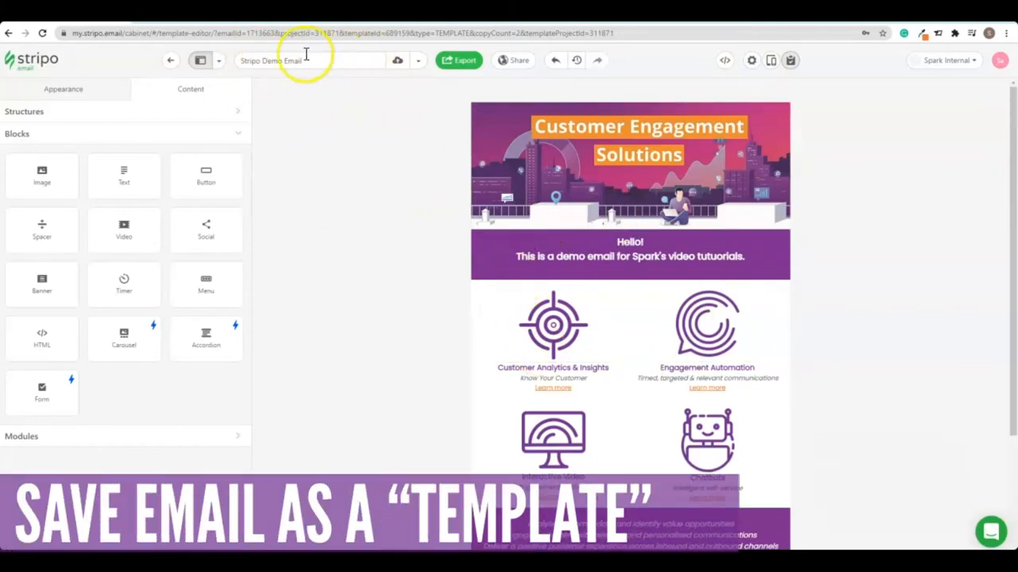
Save the Stripo Demo Email as a new template via the save dropdown
left_click(423, 60)
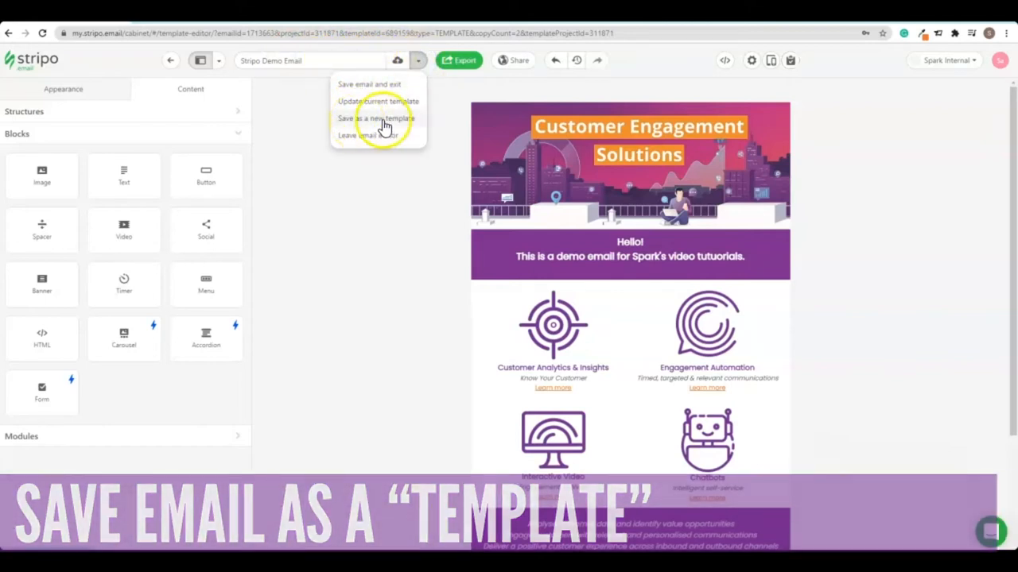
left_click(375, 117)
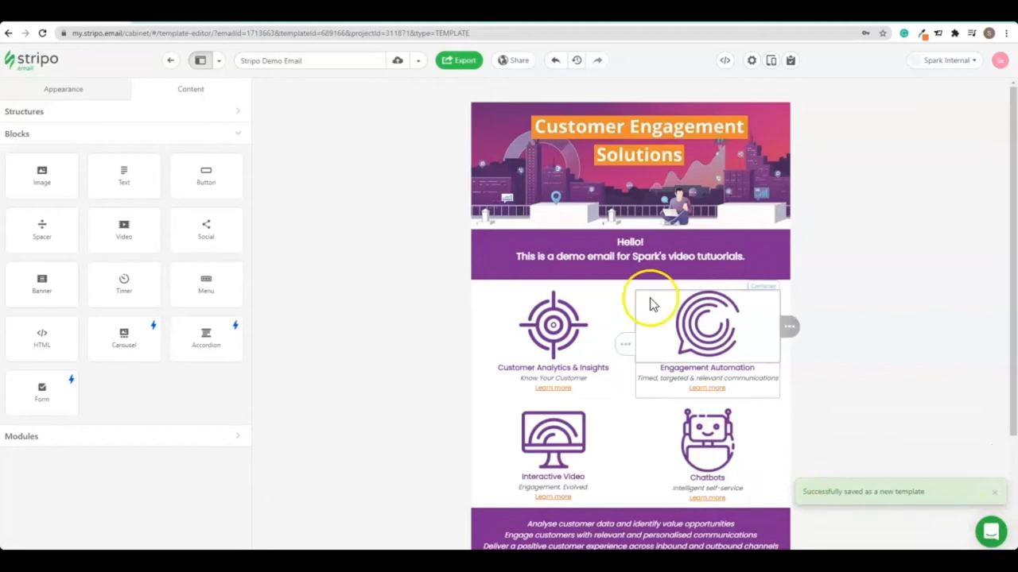
mouse_move(162, 60)
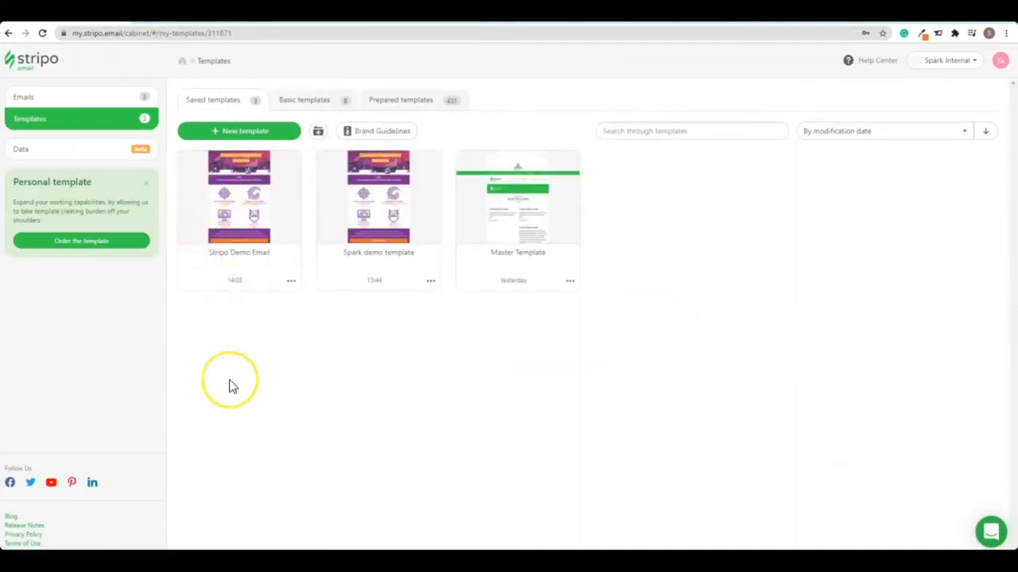
mouse_move(241, 387)
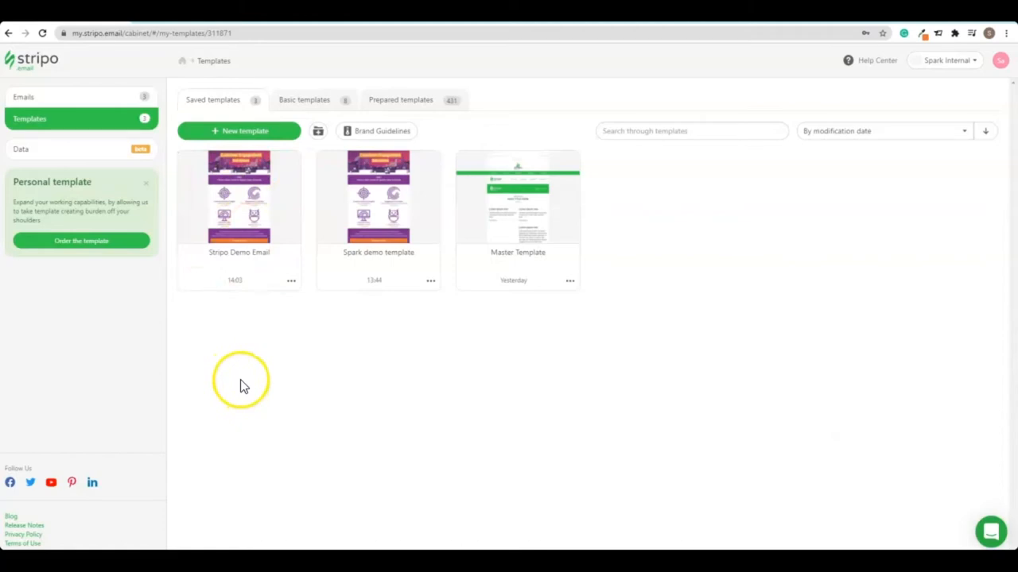
mouse_move(245, 386)
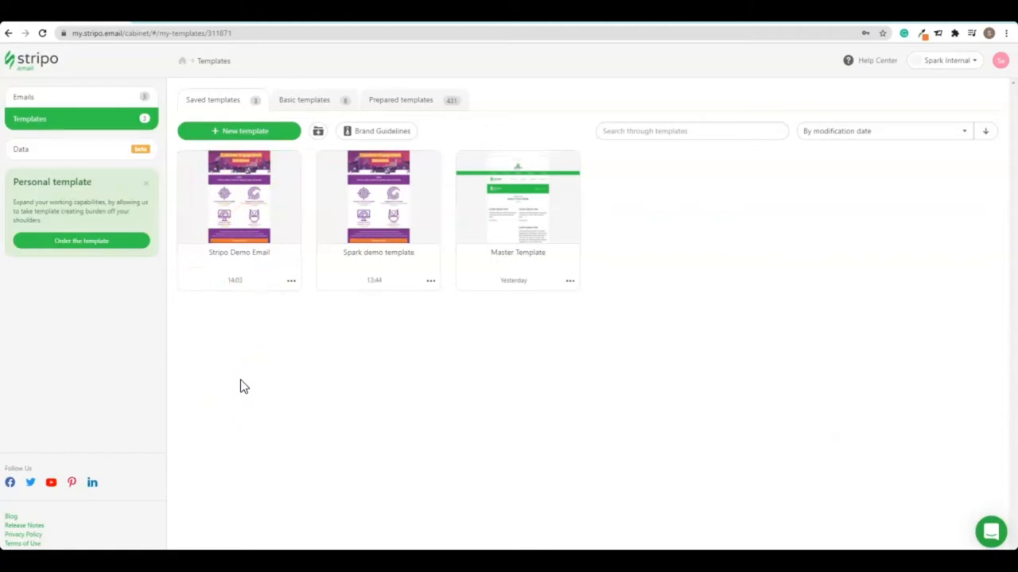
mouse_move(607, 359)
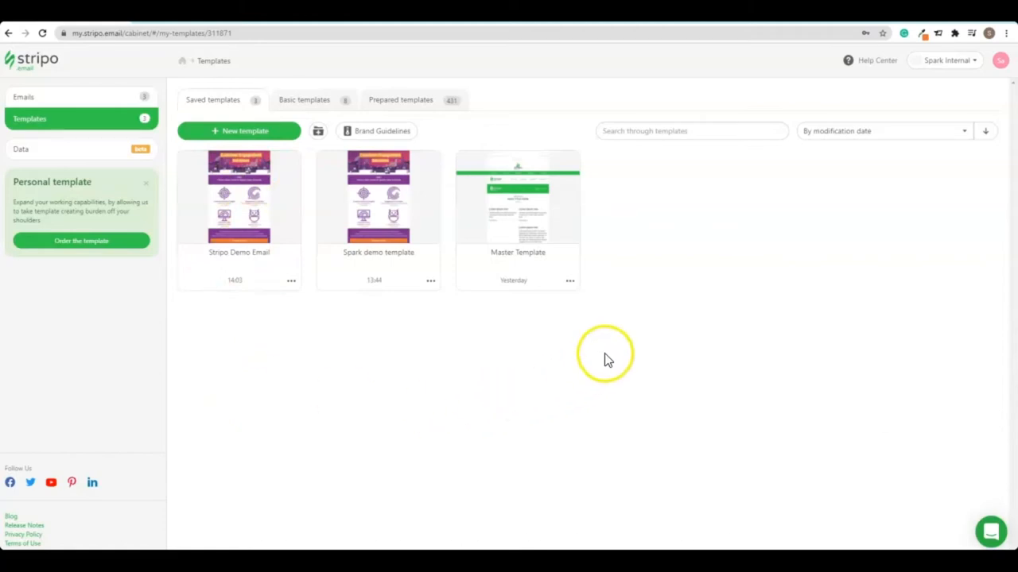
mouse_move(334, 366)
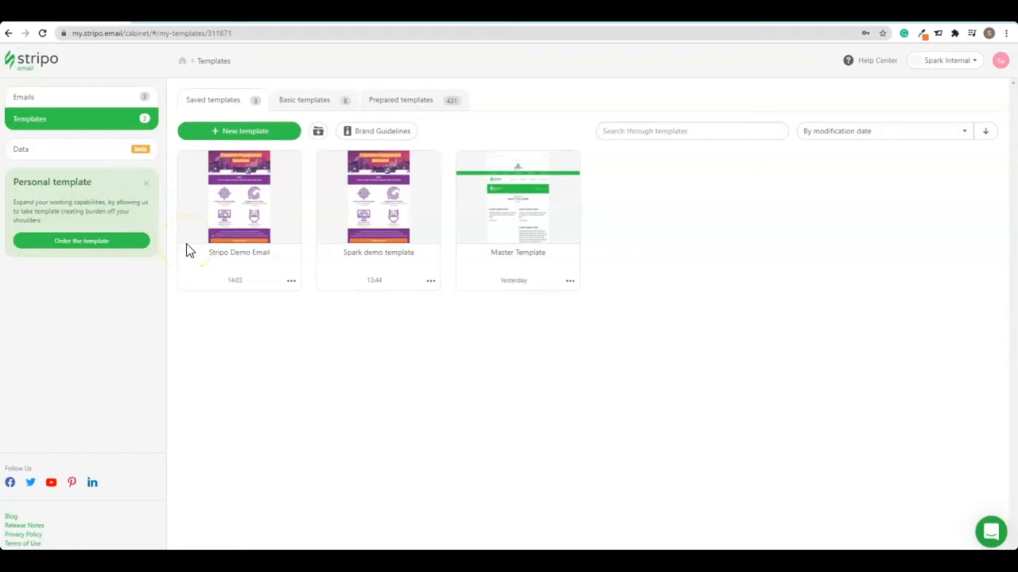
mouse_move(417, 382)
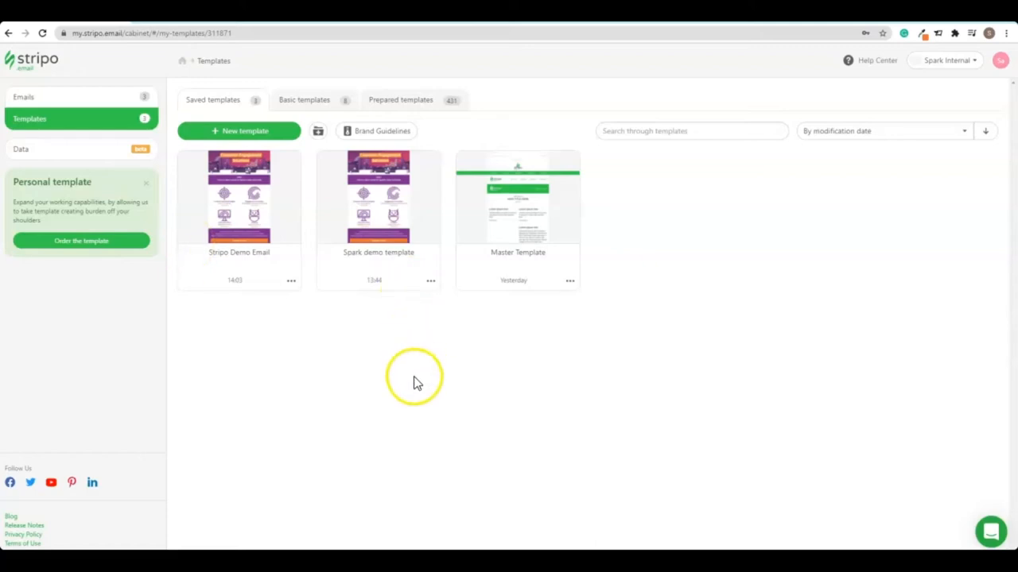
mouse_move(416, 382)
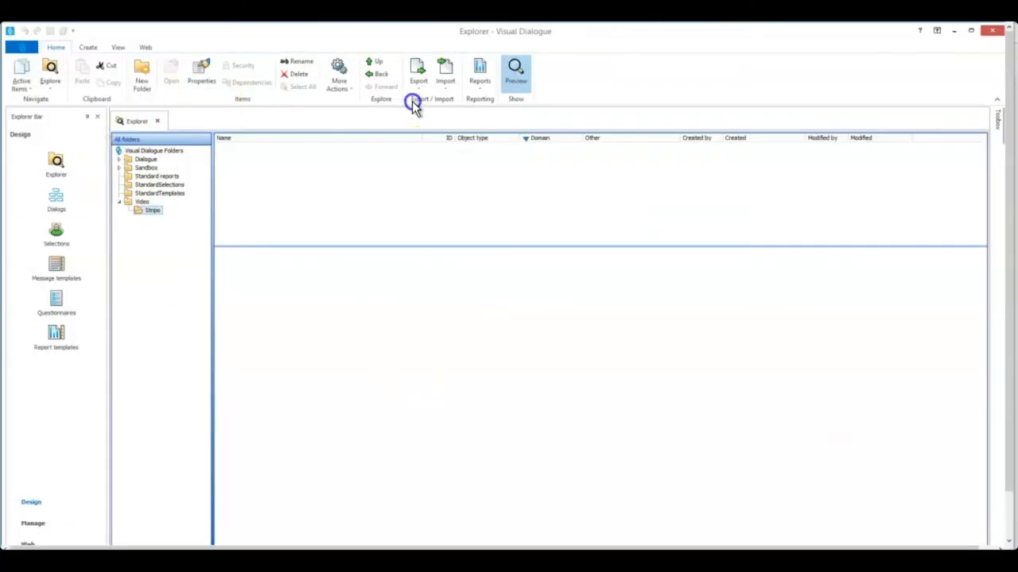
mouse_move(573, 148)
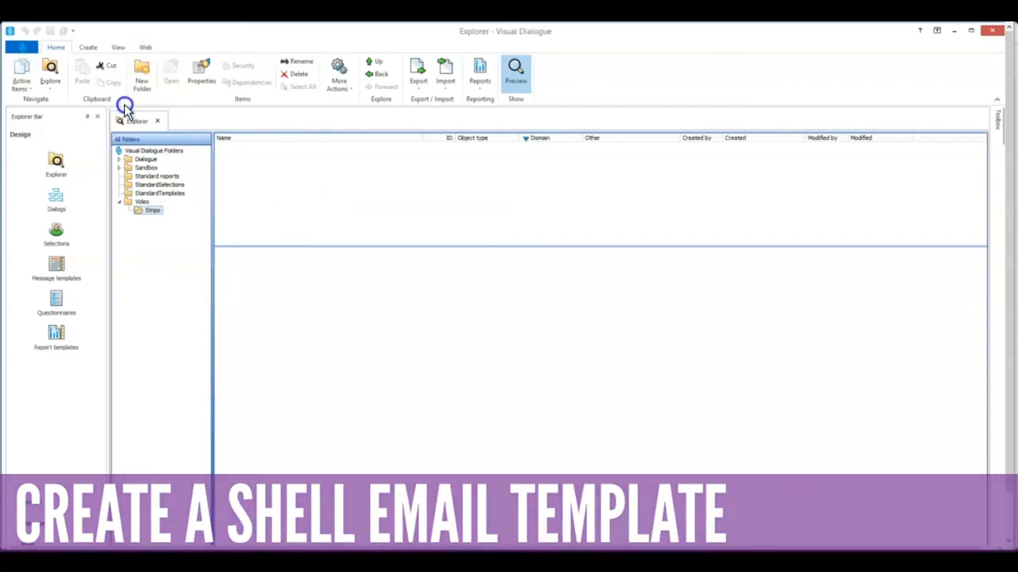
mouse_move(105, 67)
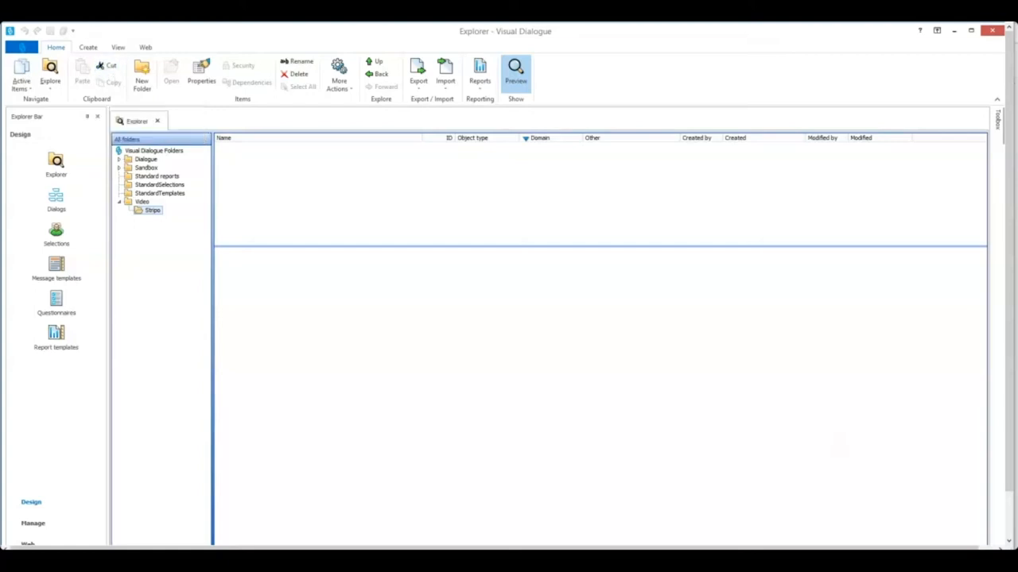
Create the empty HTML email template eDM_Shell_StripoDemo through the New Message Template Wizard
left_click(89, 48)
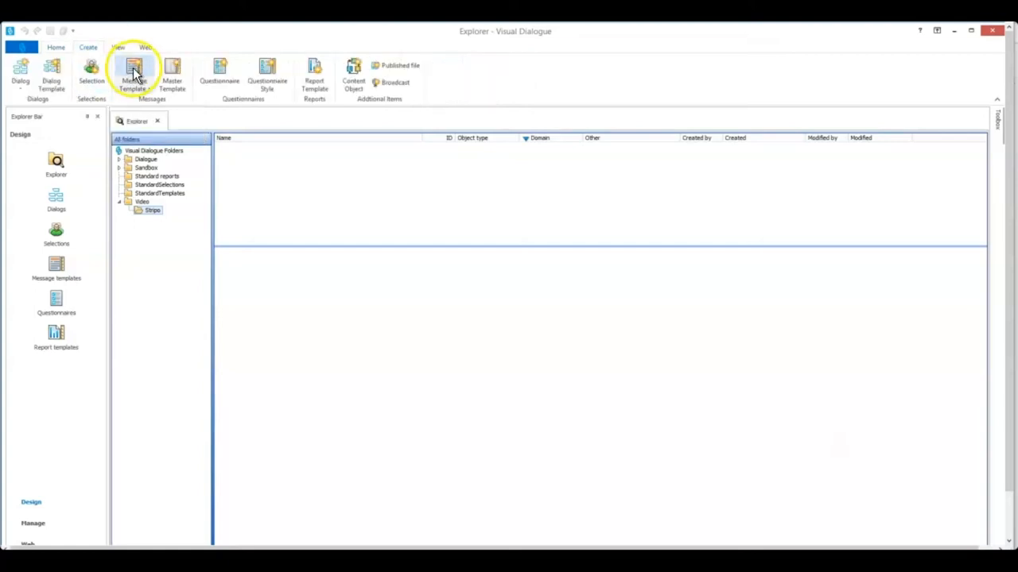
left_click(133, 76)
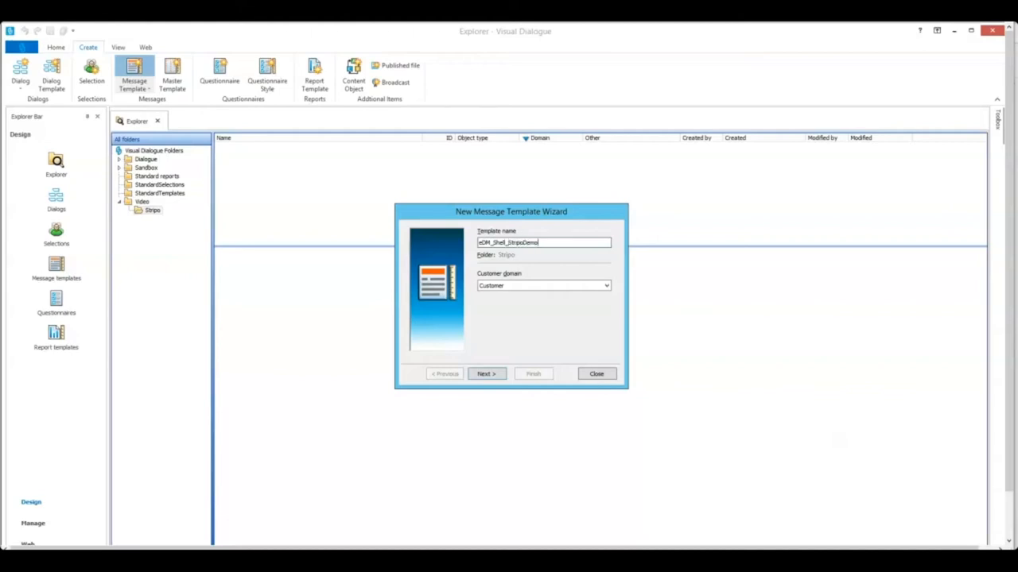
left_click(487, 373)
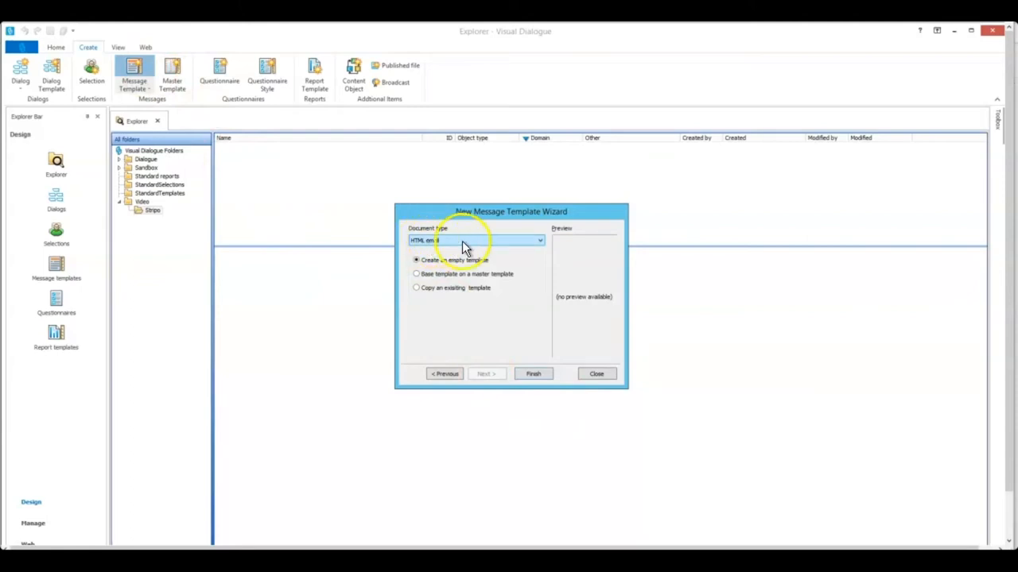
mouse_move(533, 373)
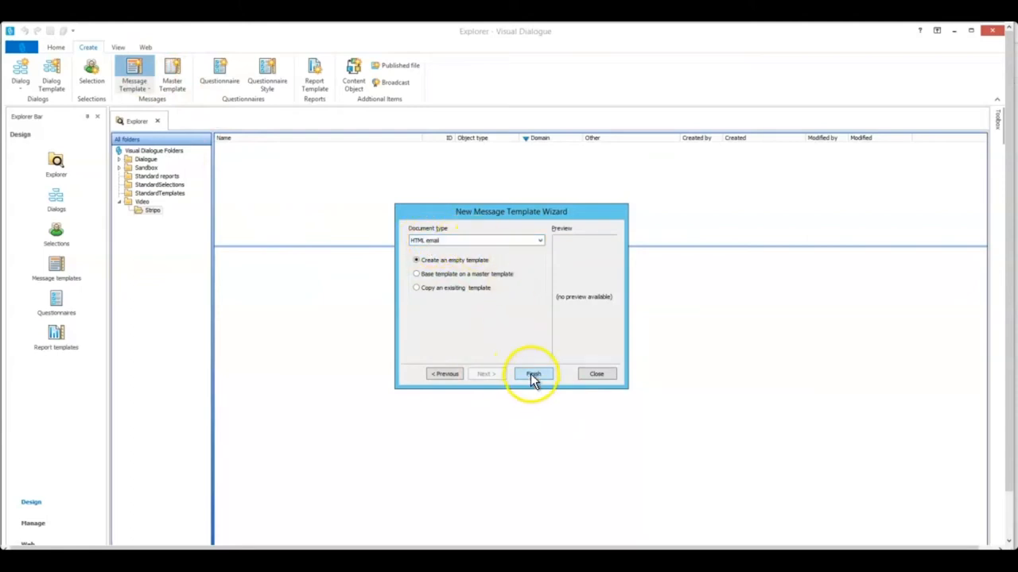
left_click(532, 374)
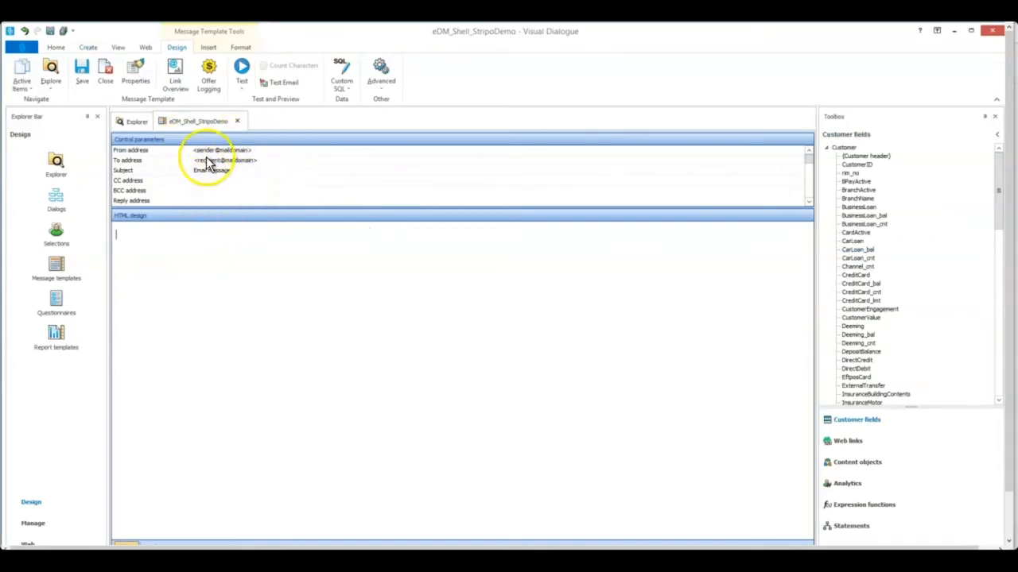
mouse_move(246, 190)
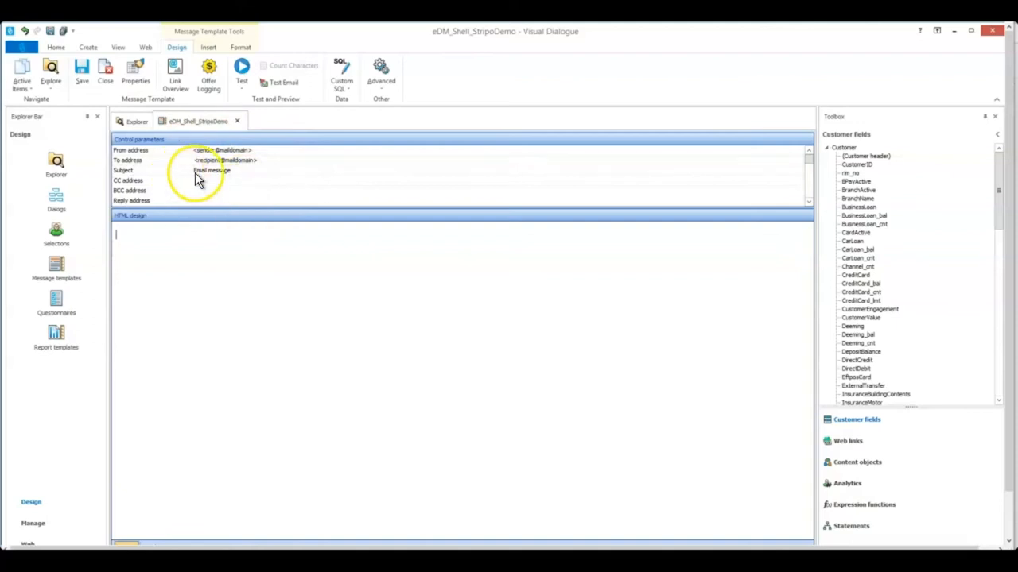
mouse_move(124, 151)
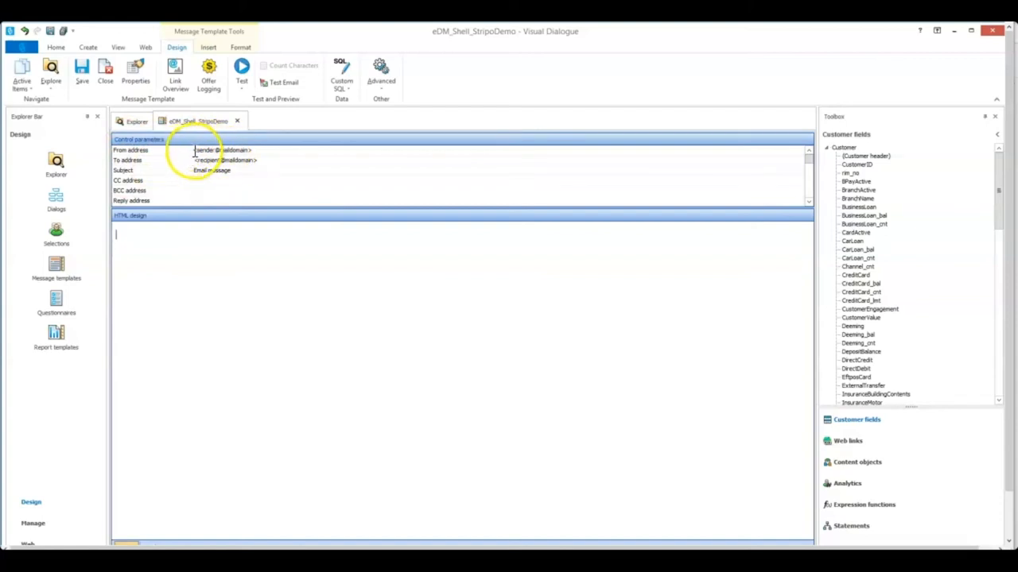
mouse_move(204, 167)
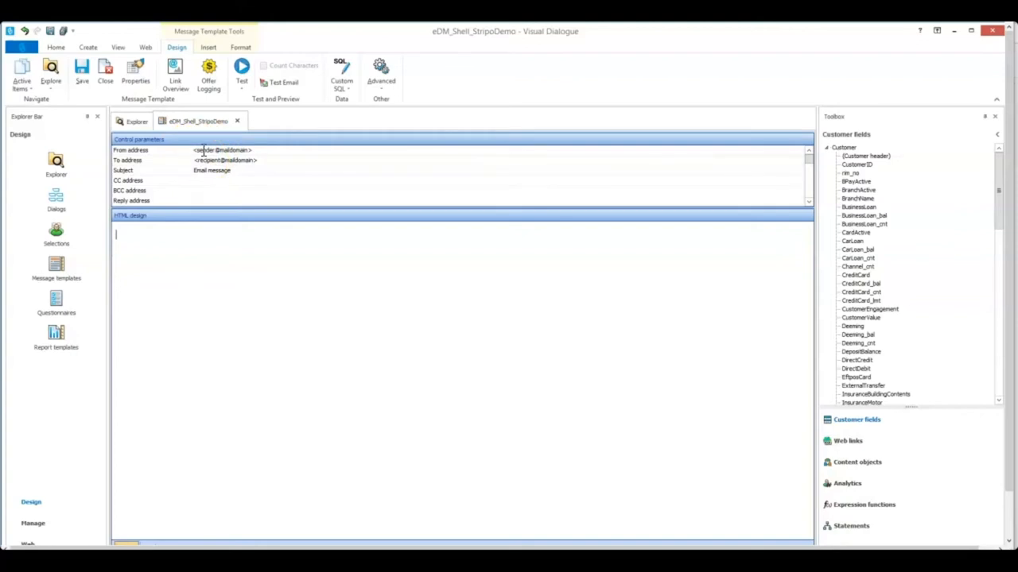
double_click(212, 170)
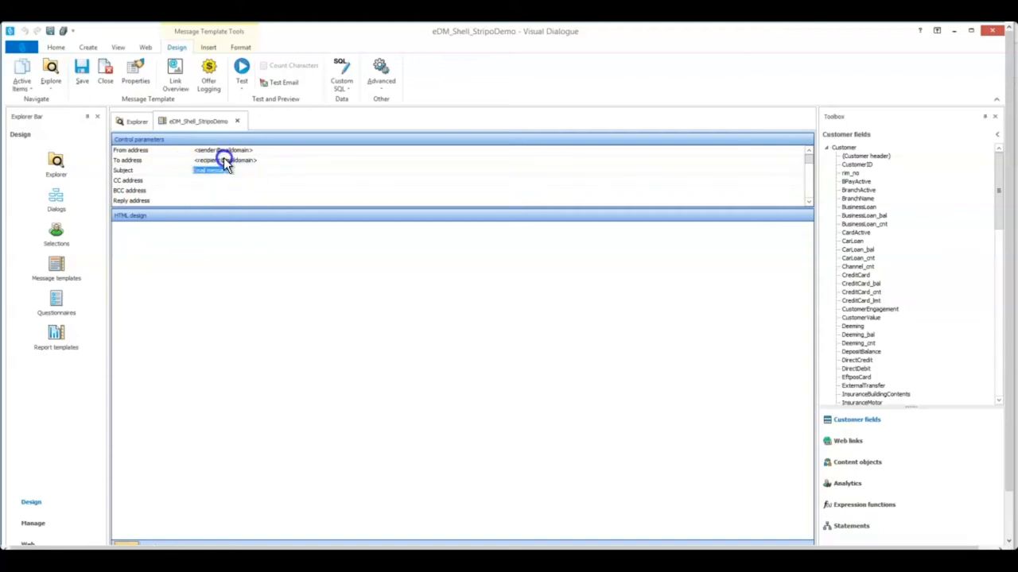
mouse_move(261, 169)
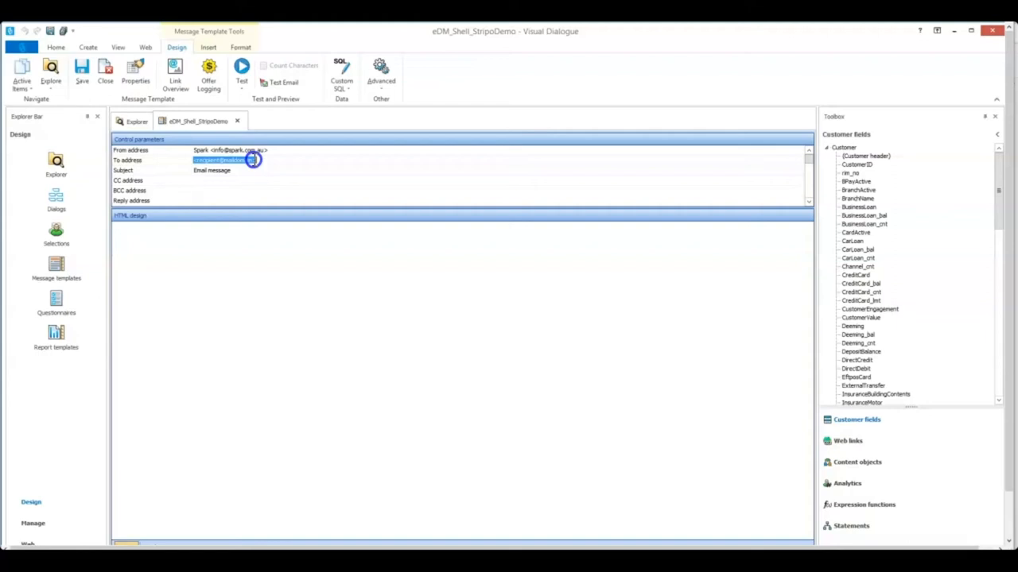
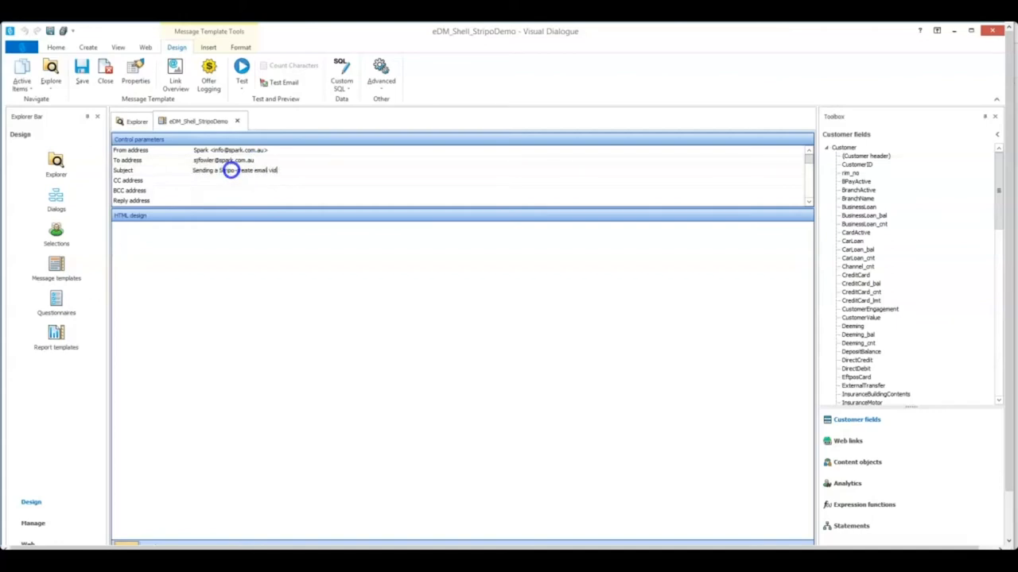
type("via Visual Dialogue")
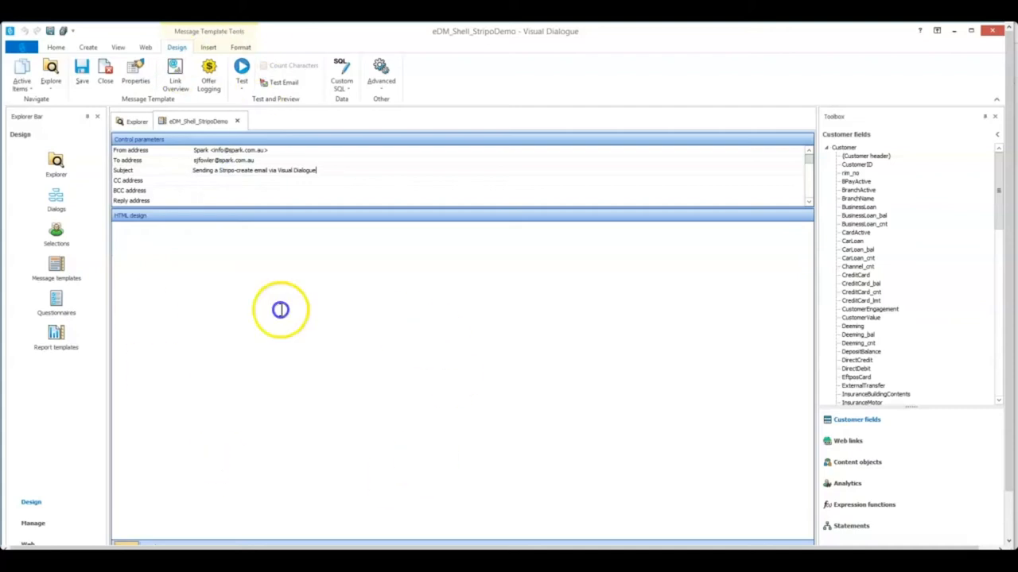
mouse_move(229, 435)
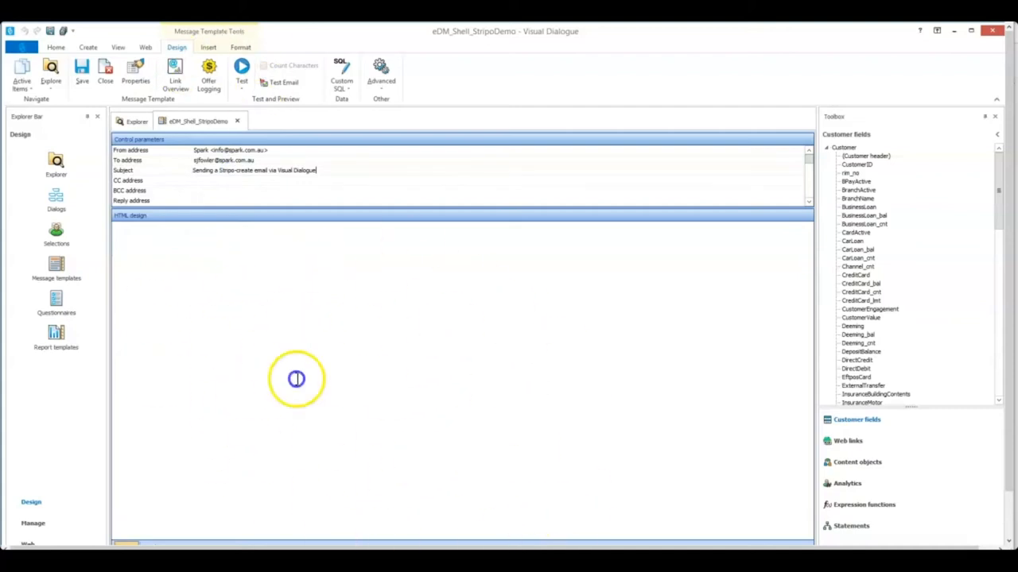
mouse_move(392, 327)
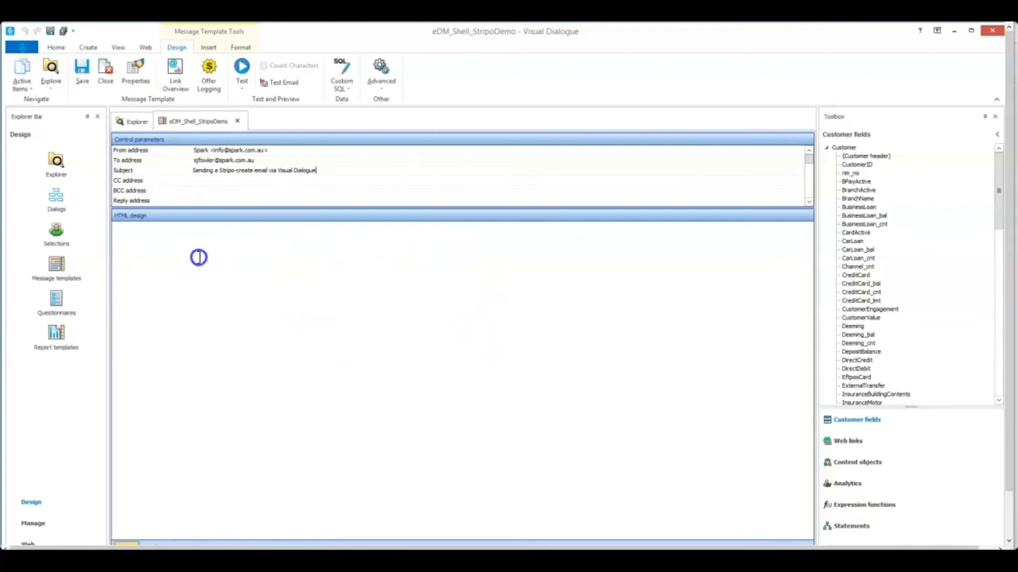
mouse_move(137, 71)
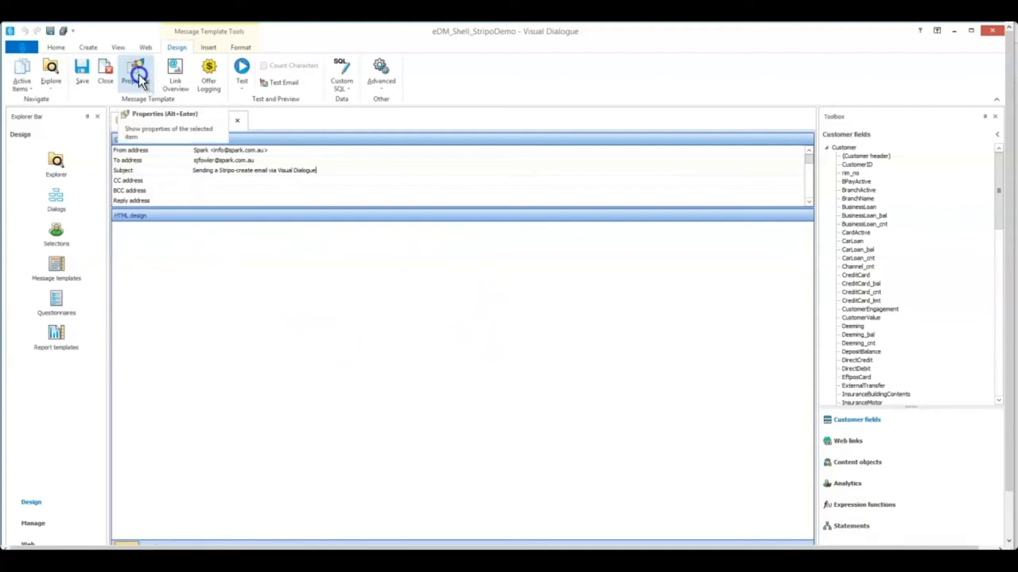
left_click(137, 71)
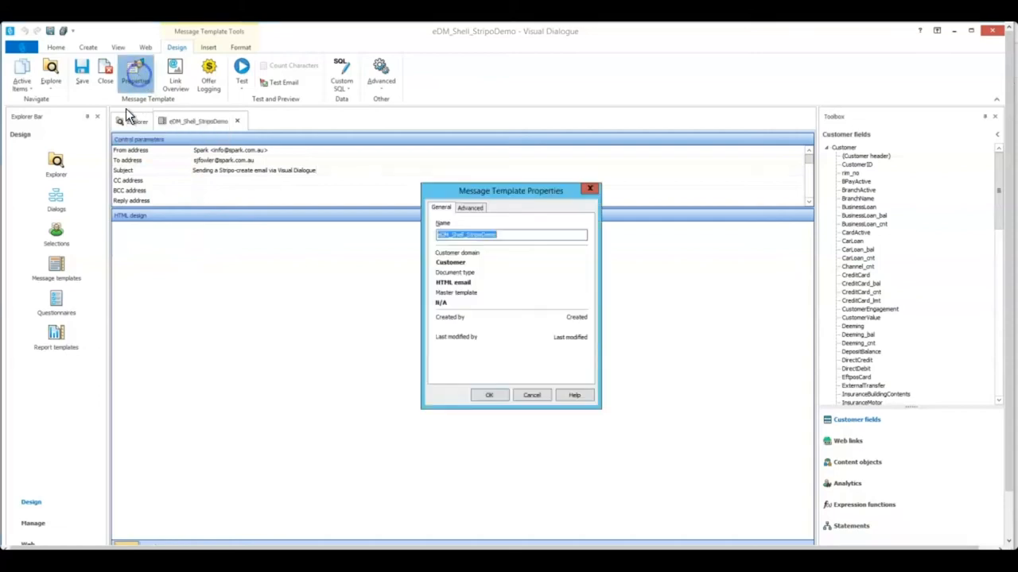
left_click(471, 206)
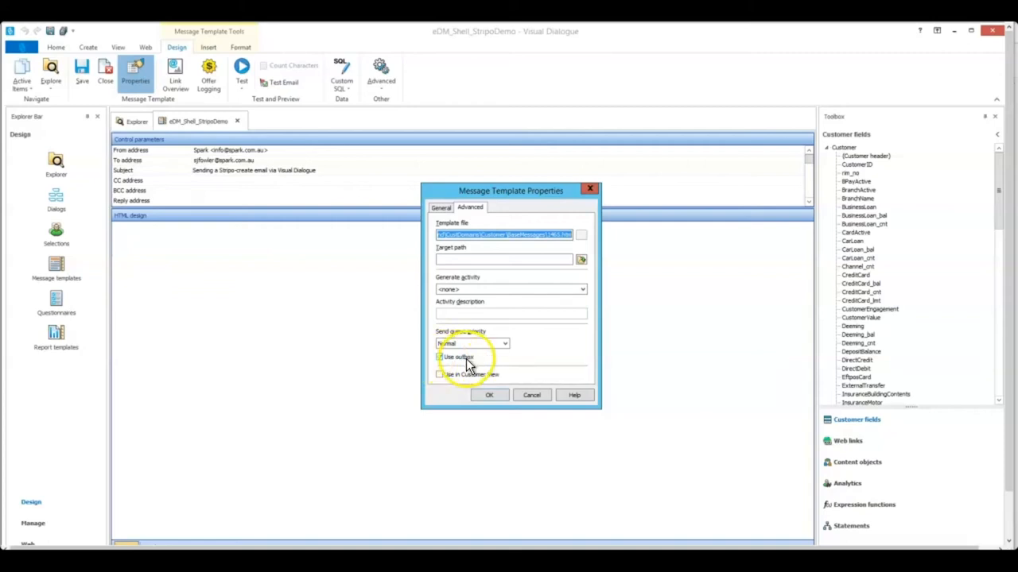
left_click(439, 356)
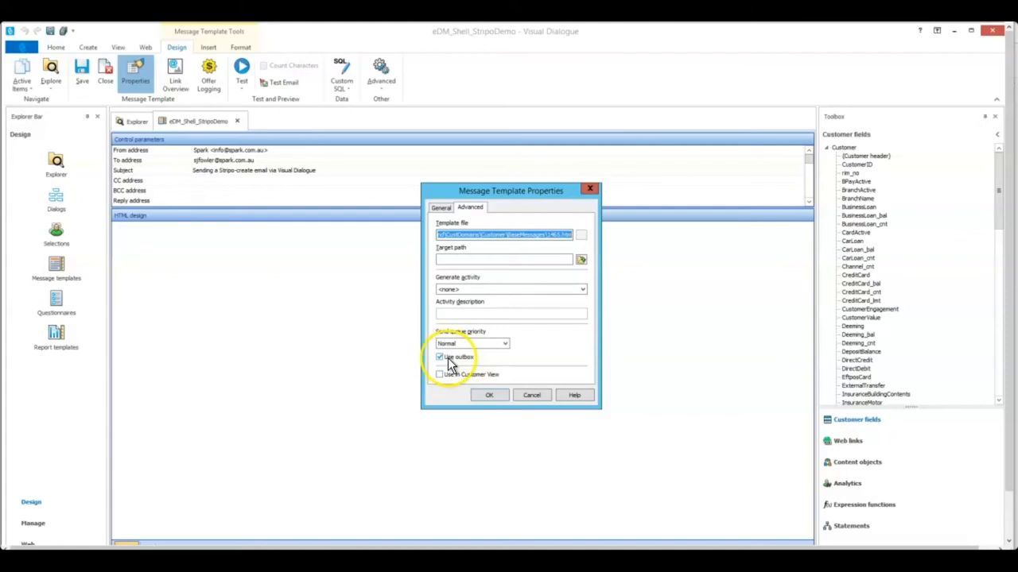
left_click(439, 356)
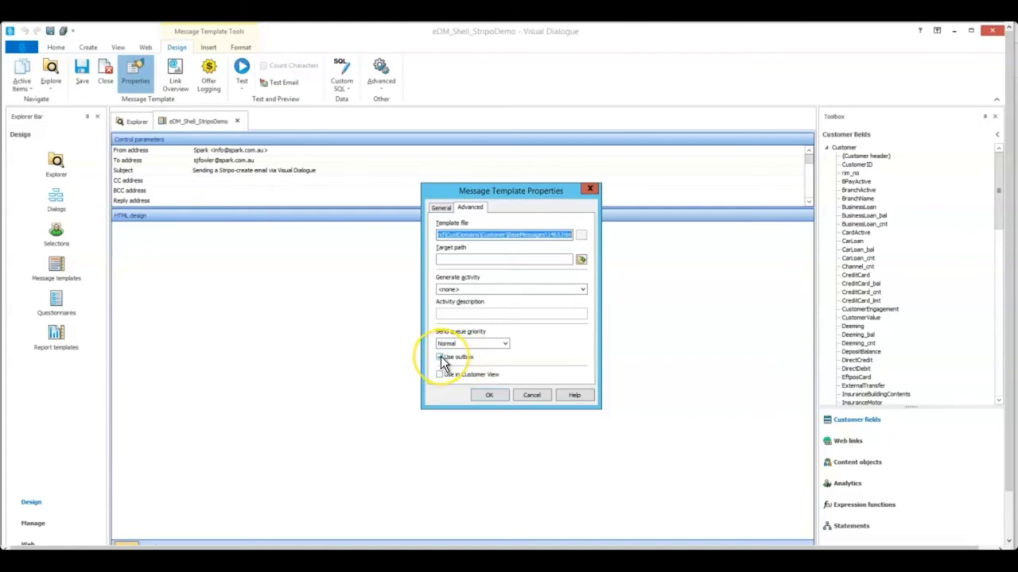
left_click(489, 394)
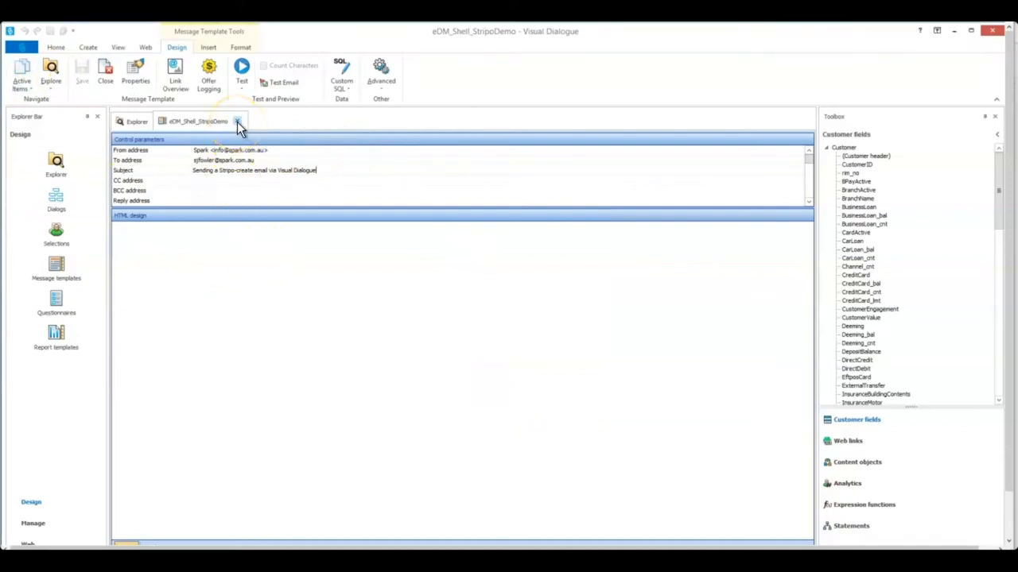
Close the template and create a new dialog named Stripo Demo with its selection operation
left_click(239, 121)
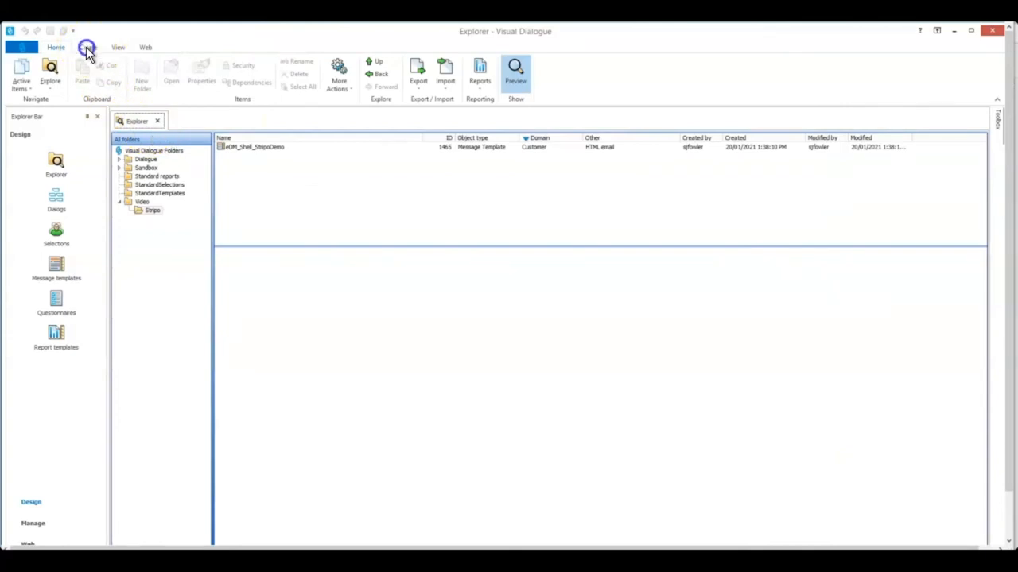
left_click(88, 48)
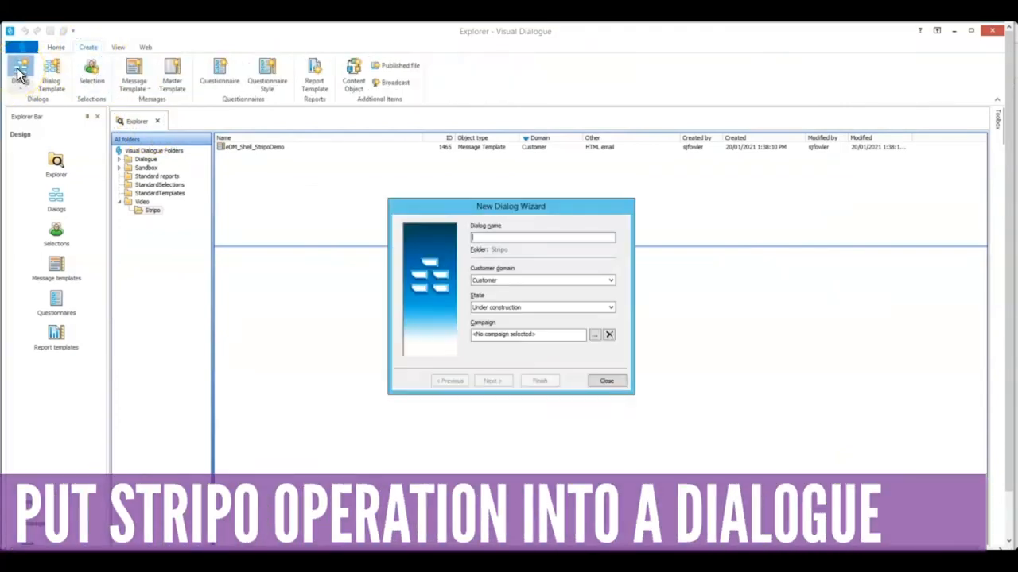
type("Stripo Demo")
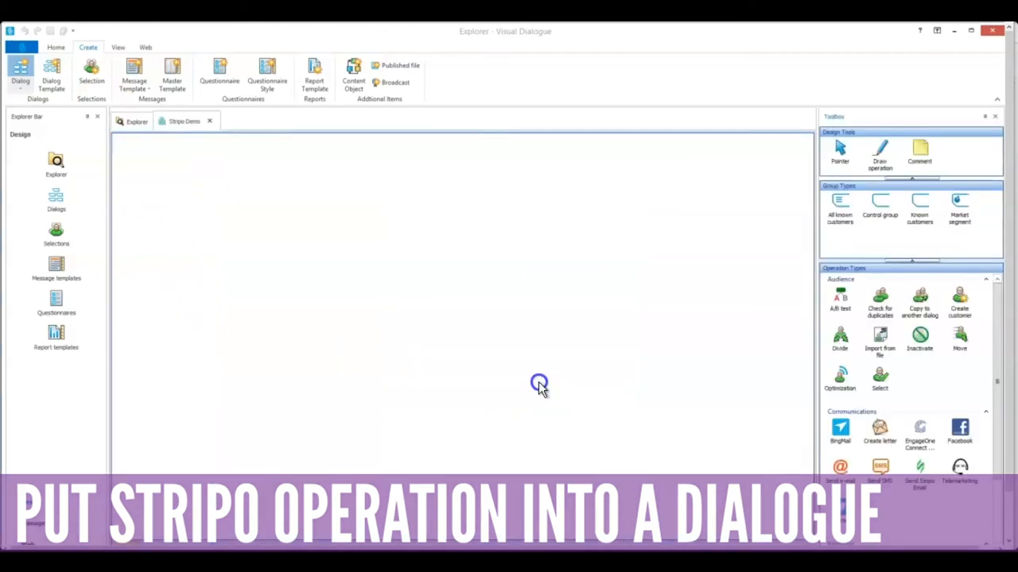
left_click(185, 121)
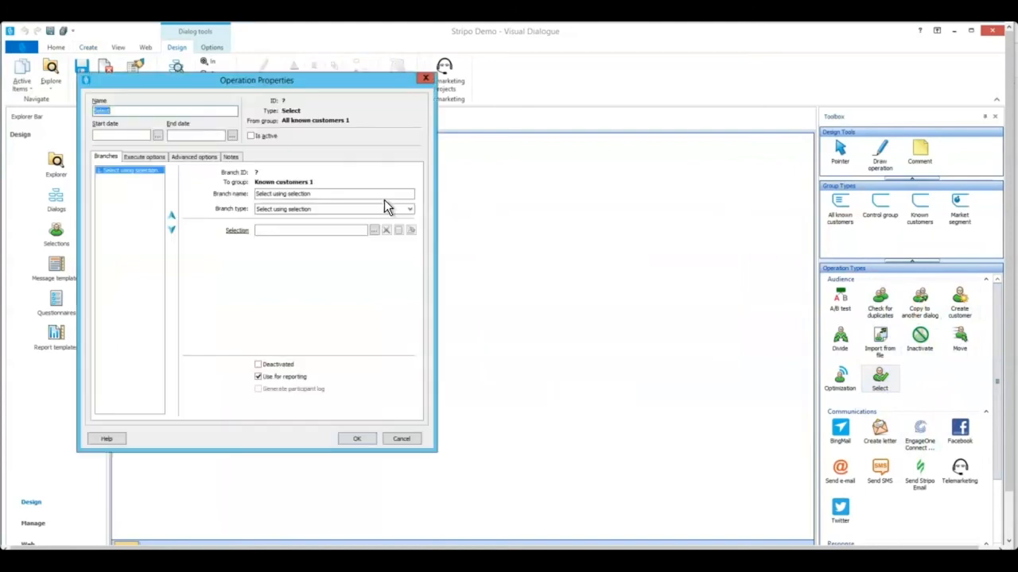
left_click(356, 439)
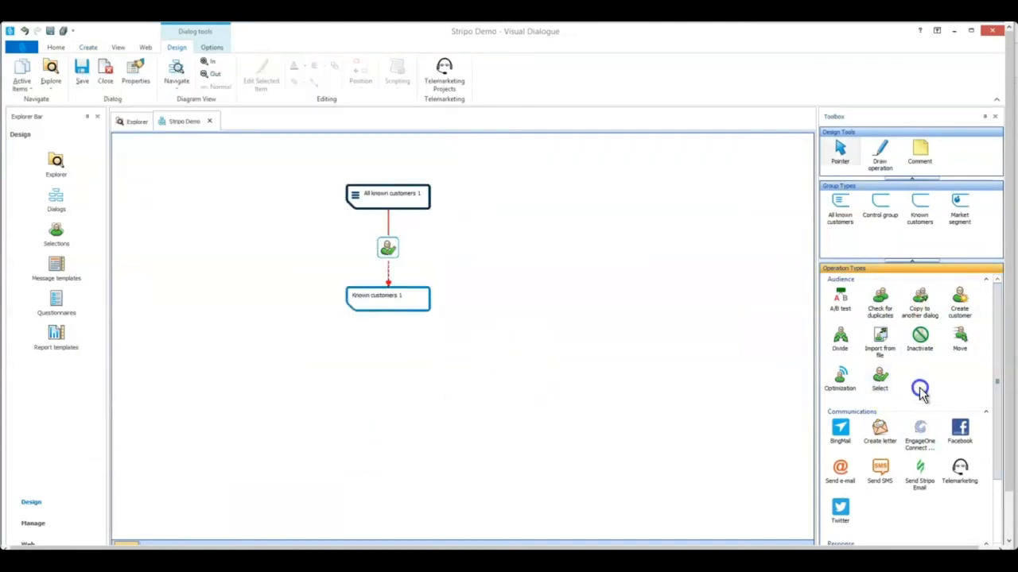
Attach the Stripo email operation to Known customers 1, producing the Email Sent group
scroll("down", 3)
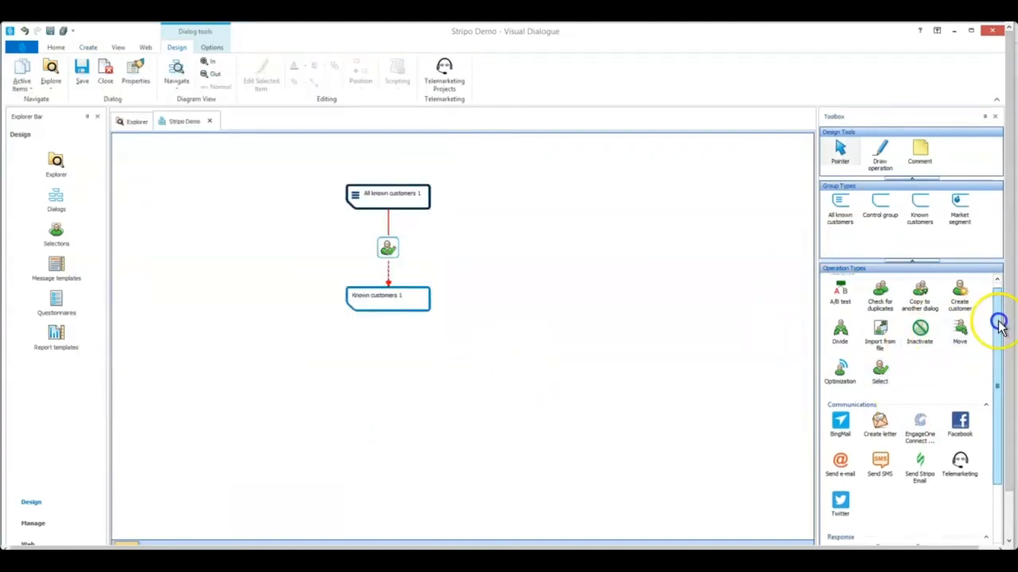
scroll("down", 3)
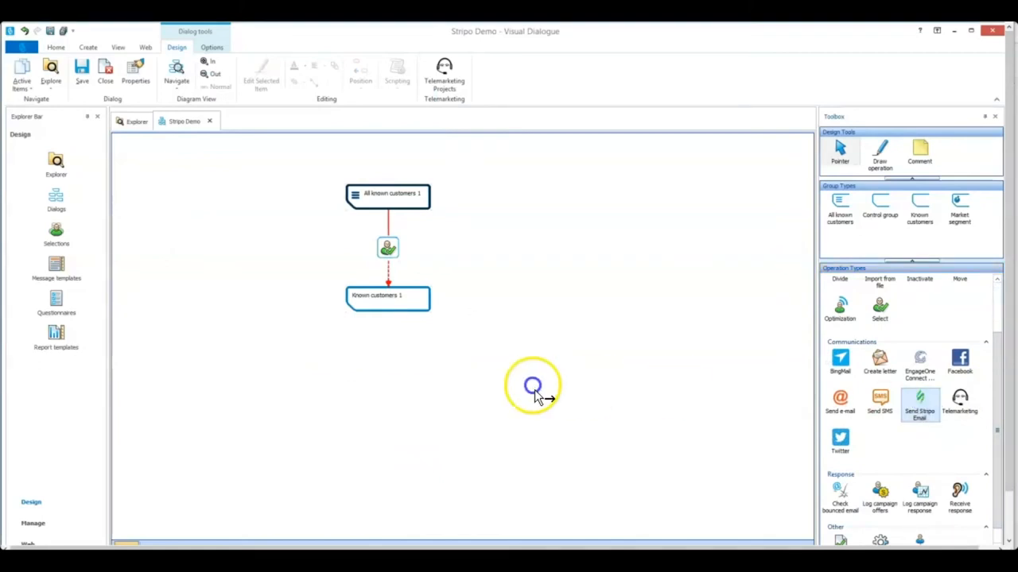
double_click(388, 298)
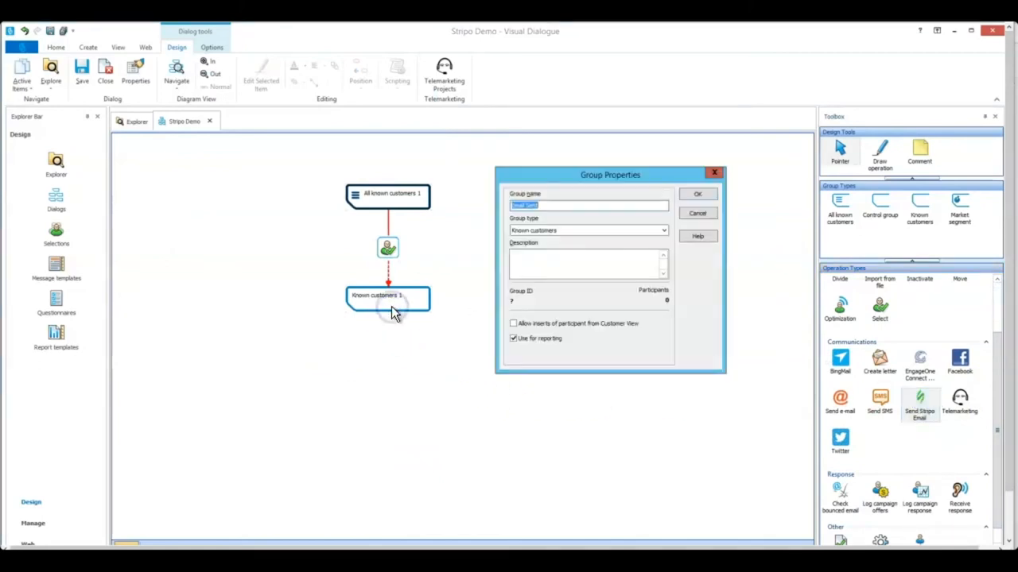
left_click(696, 194)
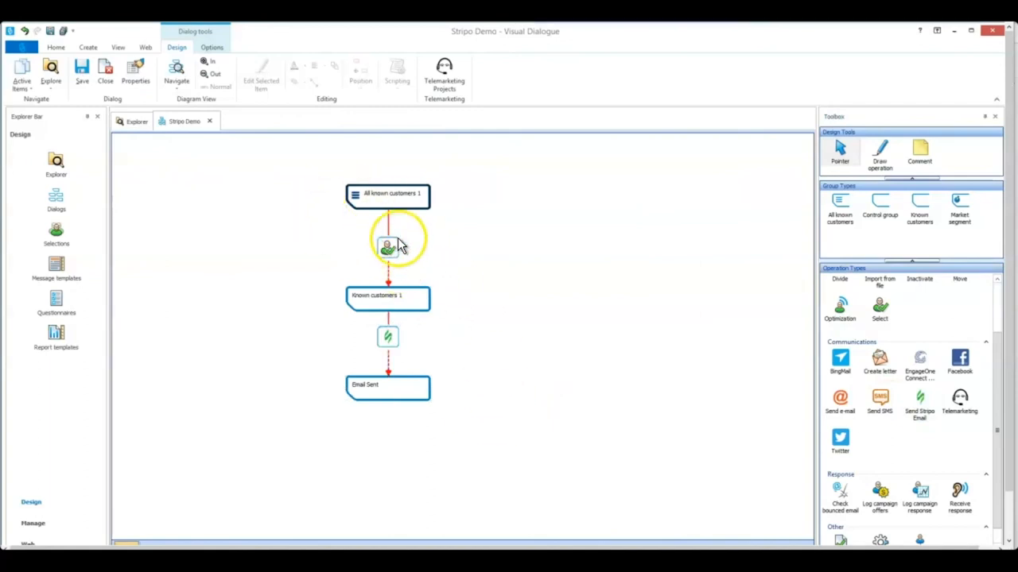
mouse_move(419, 274)
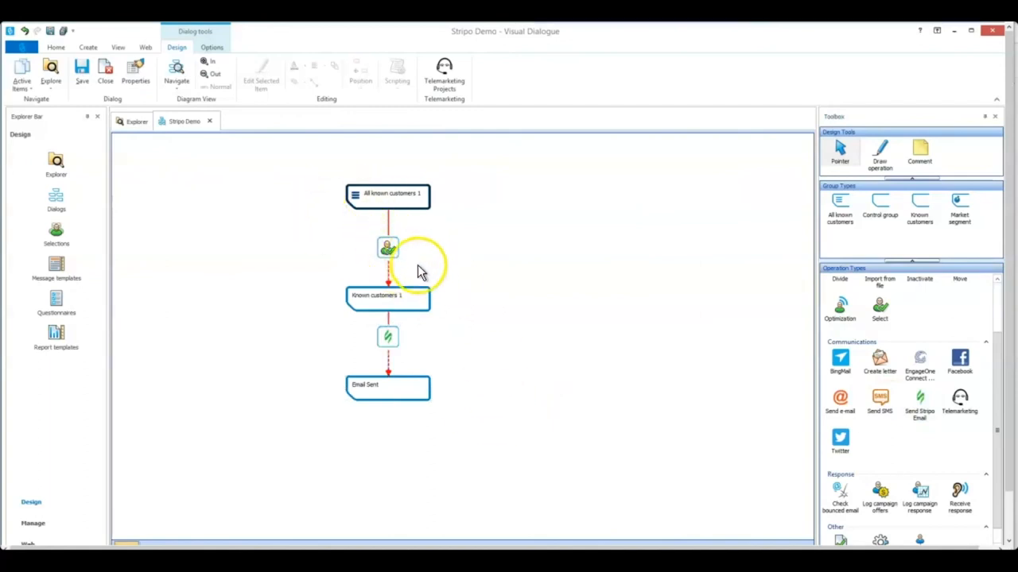
mouse_move(388, 337)
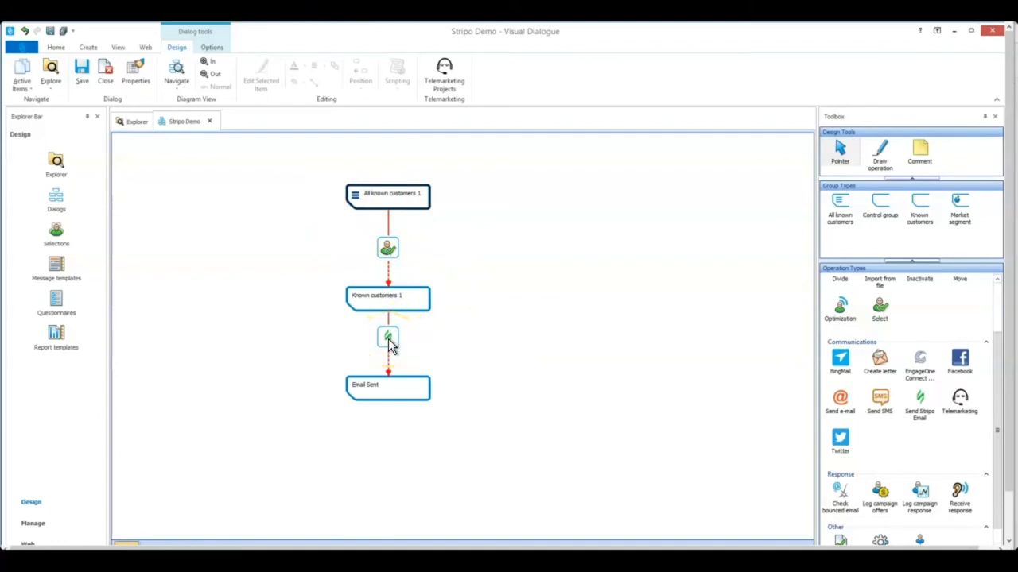
left_click(387, 337)
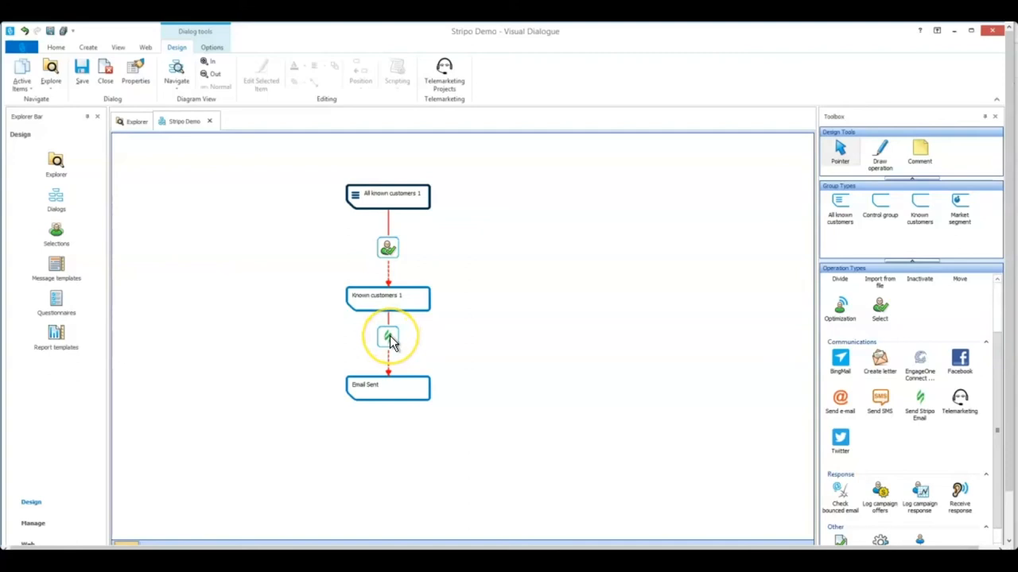
Name the operation Send Stripo Email and choose Stripo Demo Email as its Stripo template
double_click(387, 337)
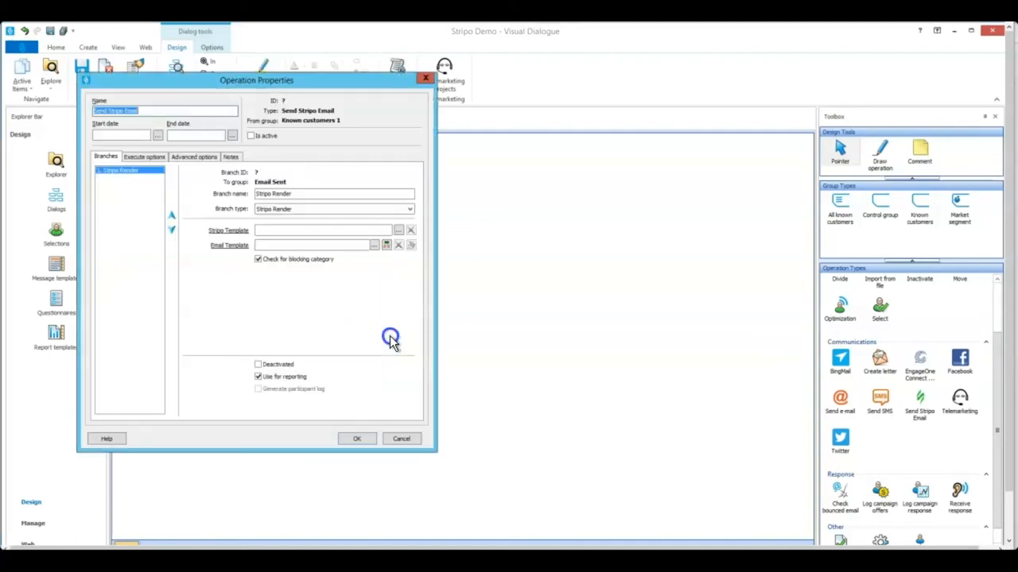
mouse_move(204, 197)
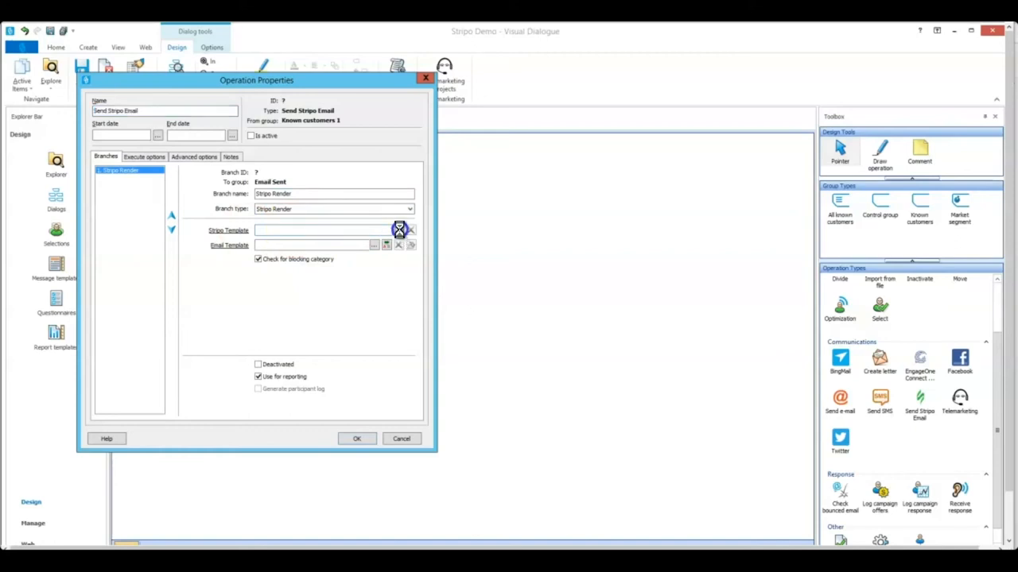
left_click(385, 231)
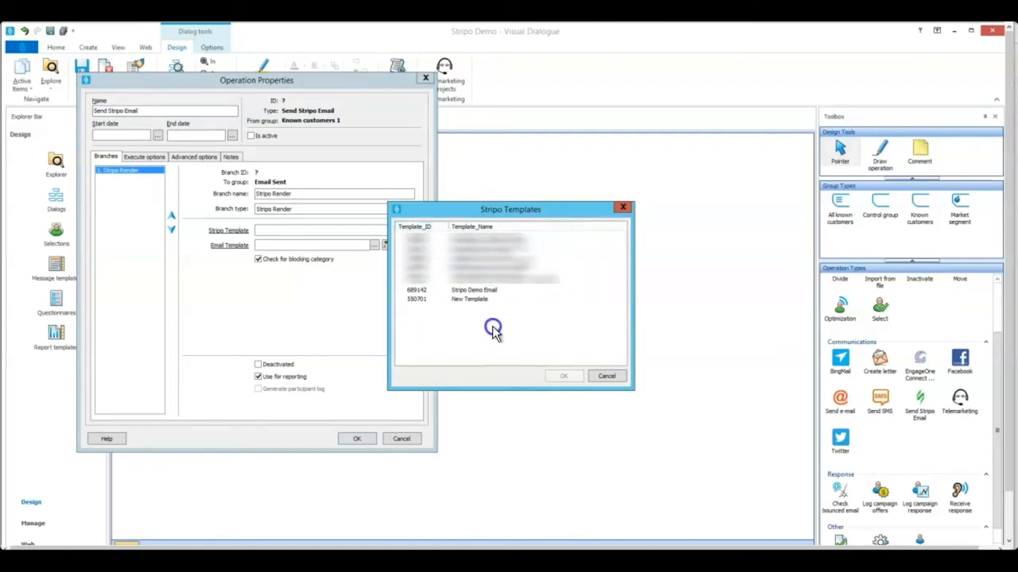
left_click(474, 290)
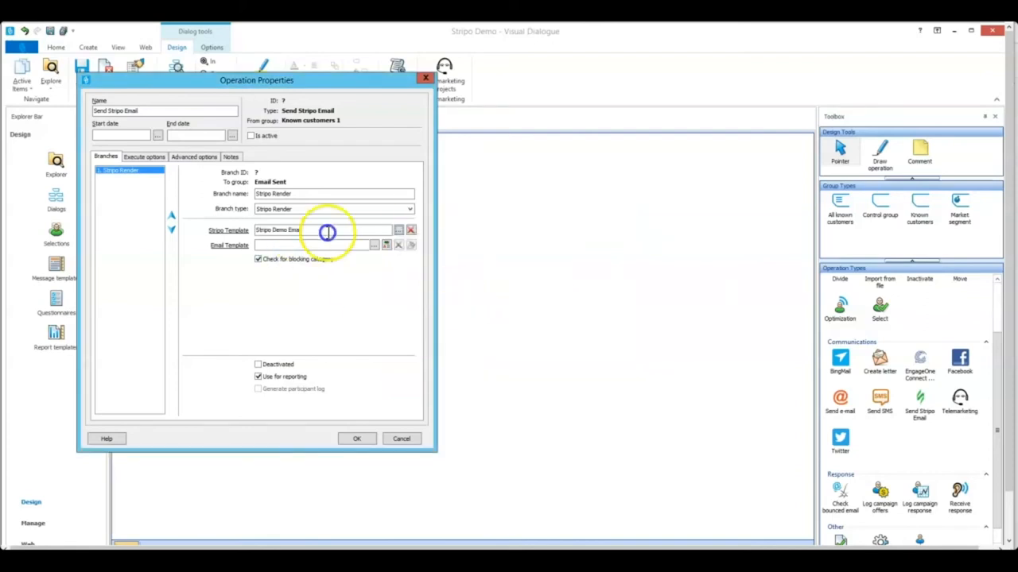
mouse_move(251, 240)
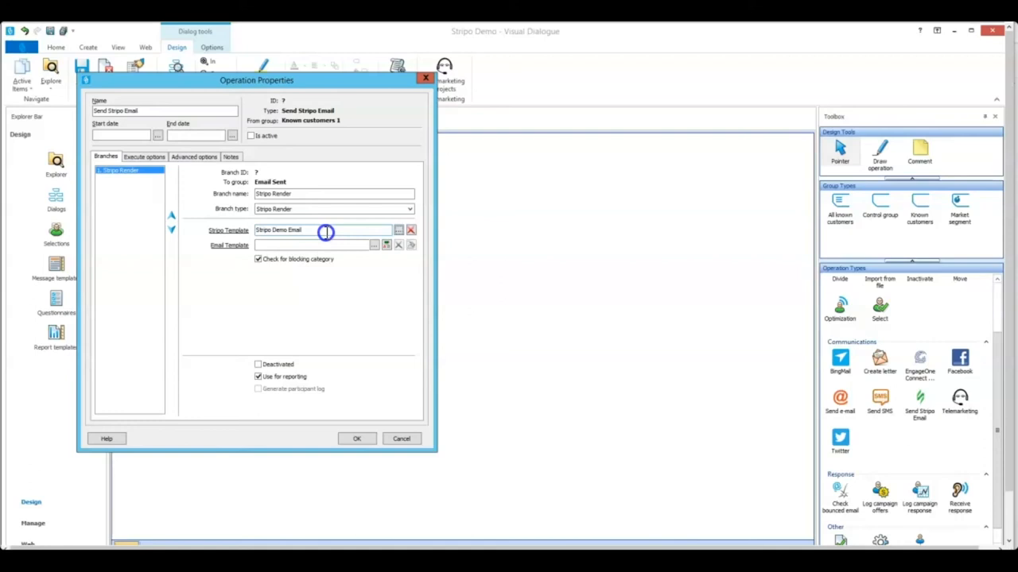
mouse_move(275, 250)
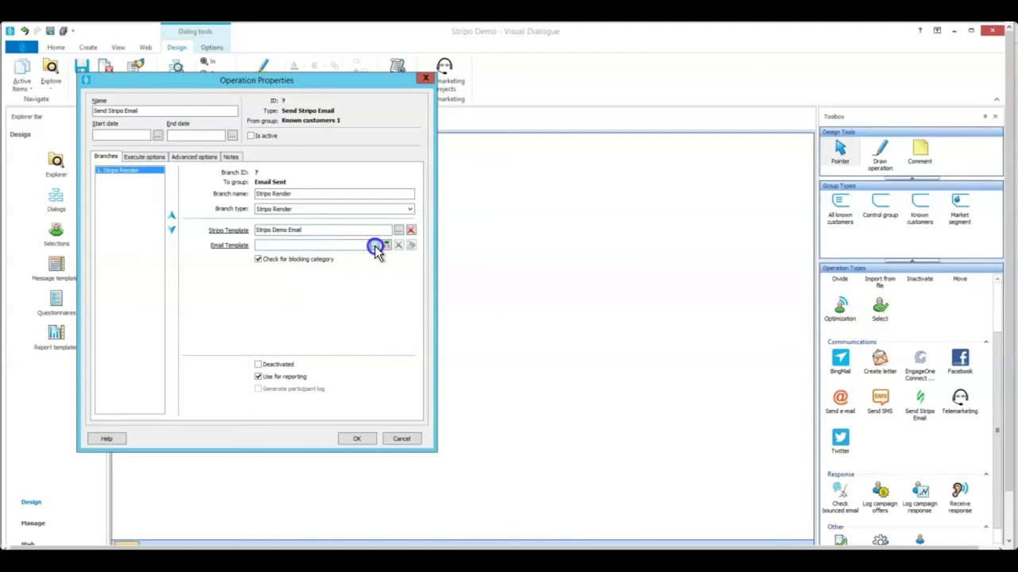
Choose eDM_Shell_StripoDemo from the Stripo folder as the operation's email template
left_click(386, 245)
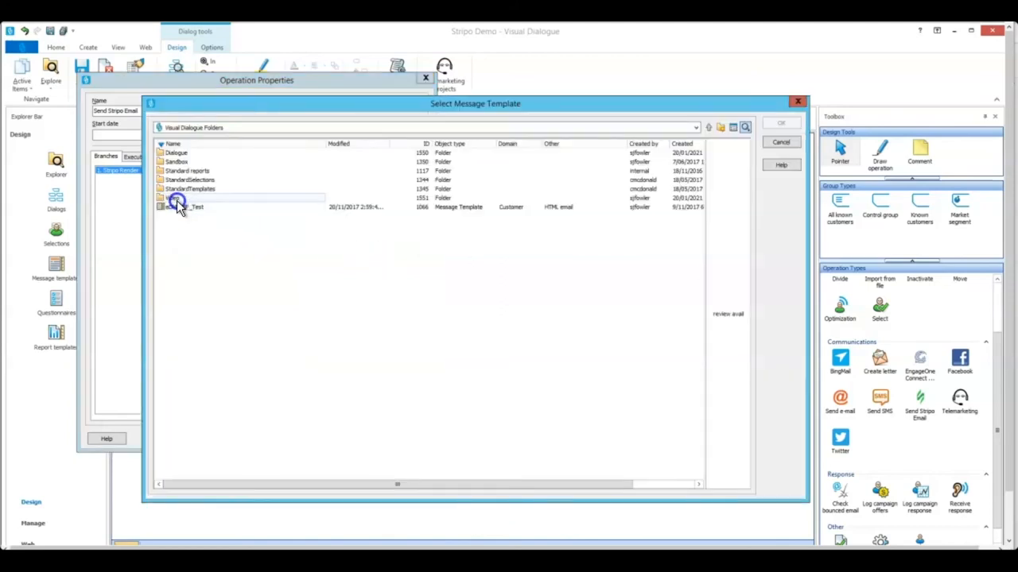
double_click(178, 207)
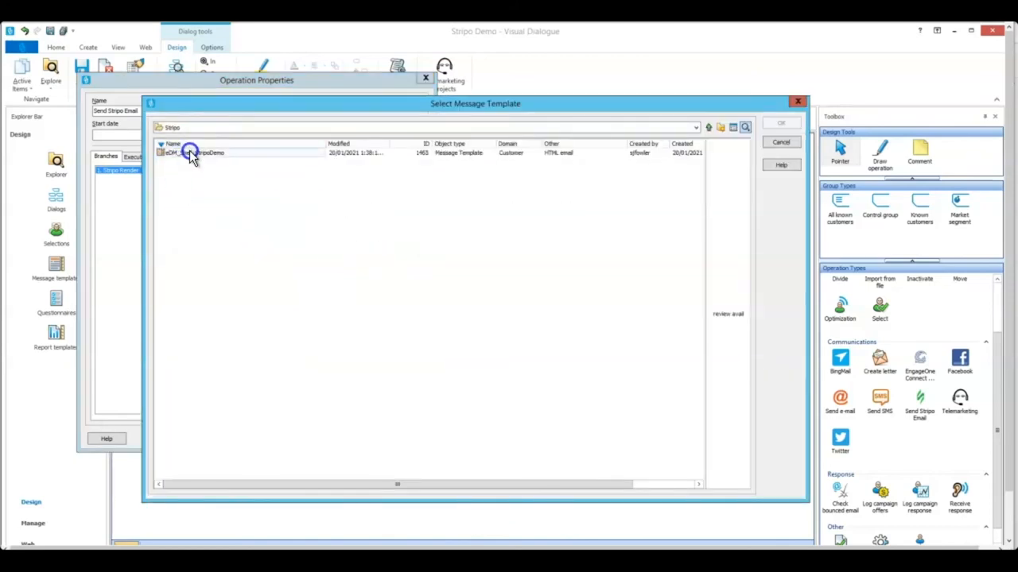
double_click(191, 153)
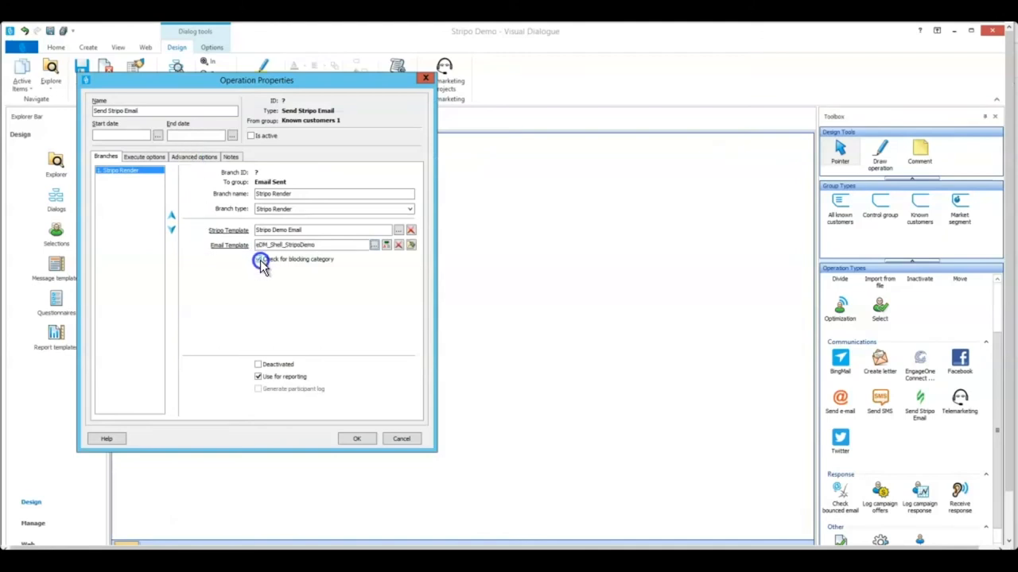
Leave blocking-category checking enabled after reviewing the operation's checkboxes
left_click(258, 259)
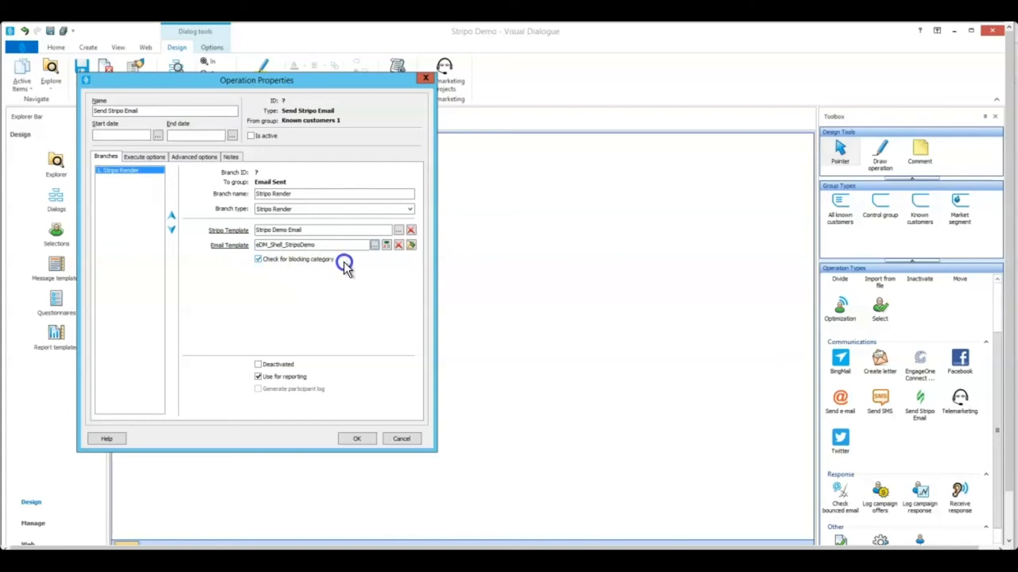
left_click(258, 259)
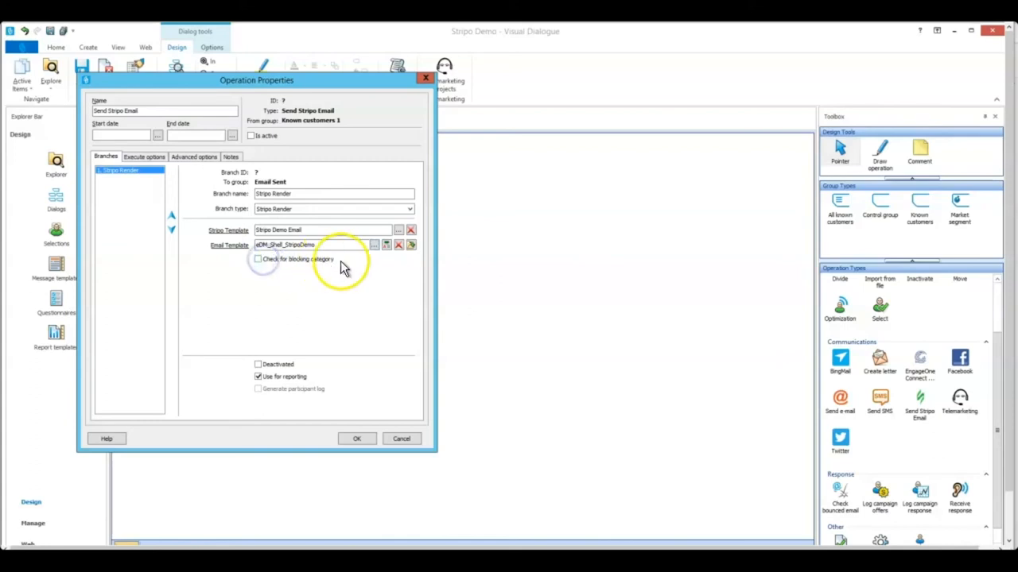
left_click(258, 259)
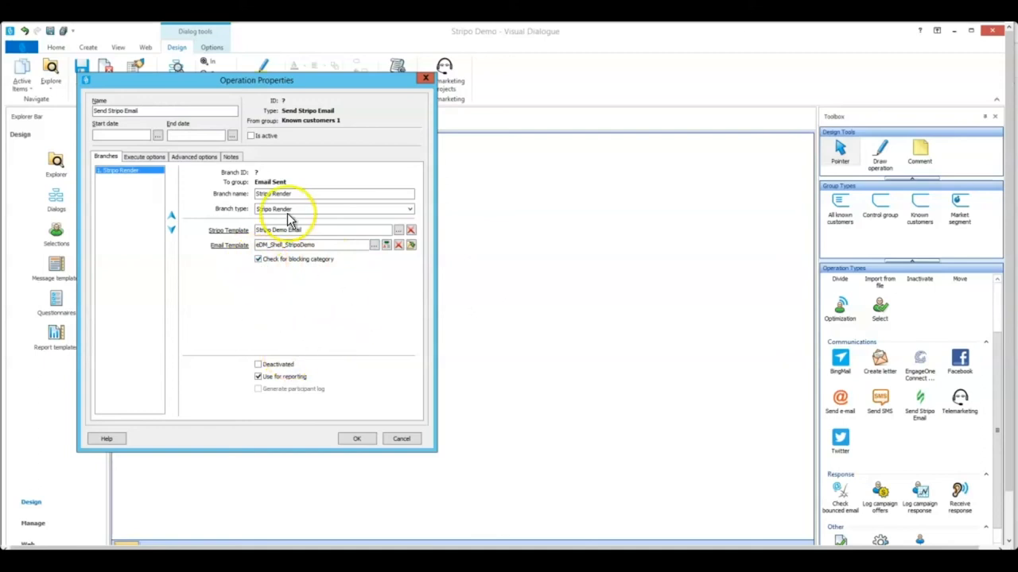
mouse_move(168, 163)
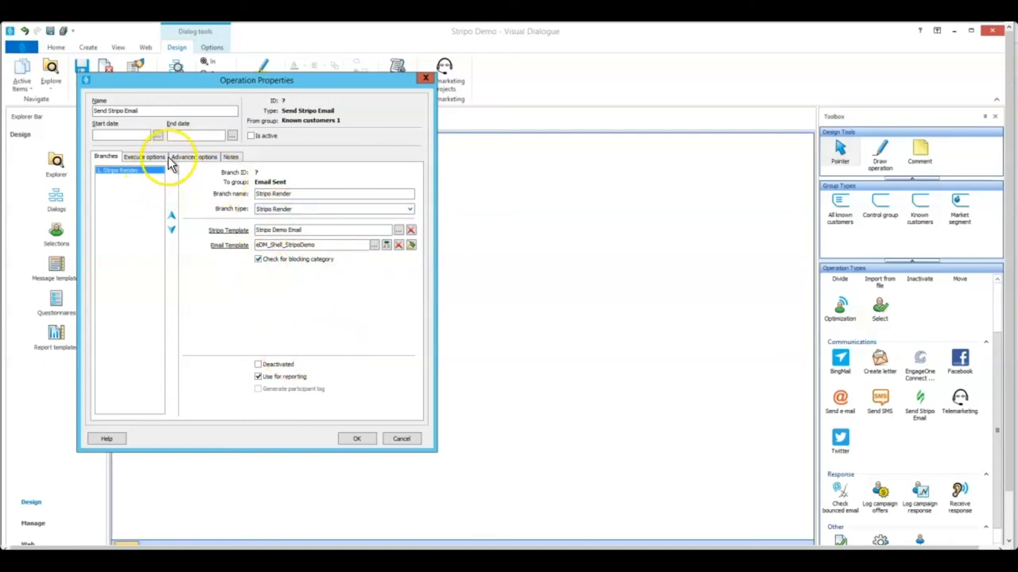
left_click(251, 135)
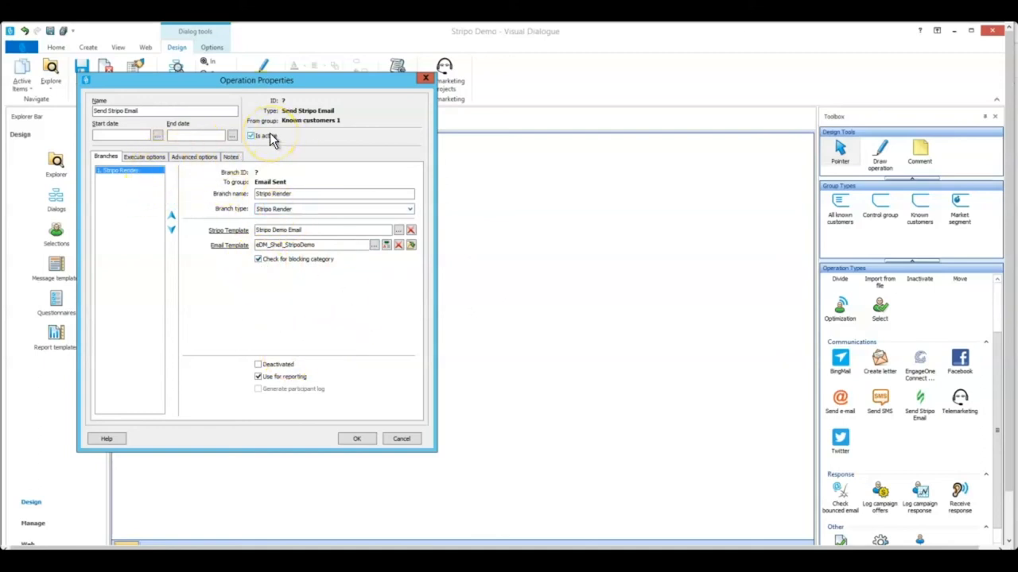
left_click(143, 158)
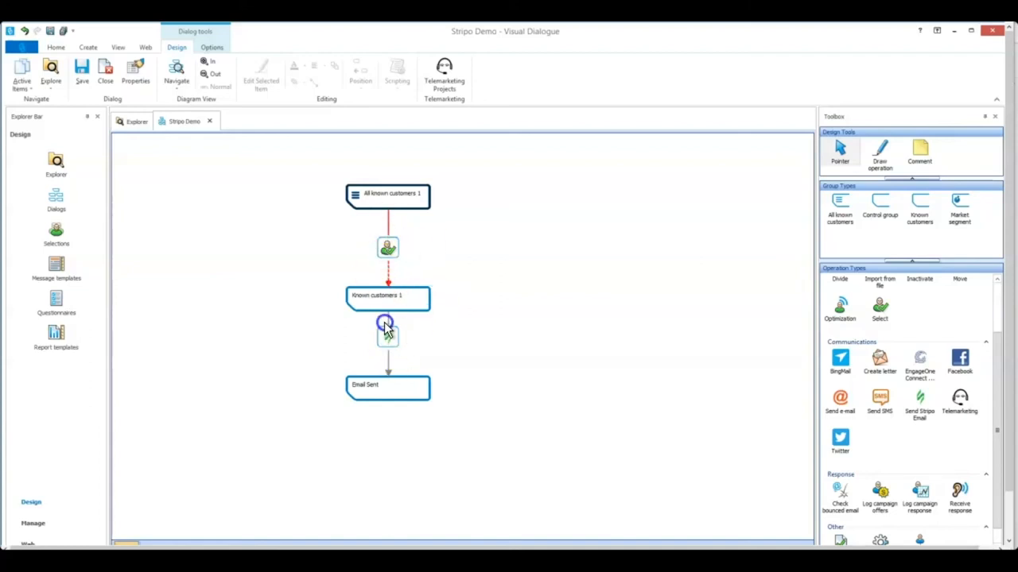
Select the Send Stripo Email operation and bring up its context-menu actions
left_click(388, 334)
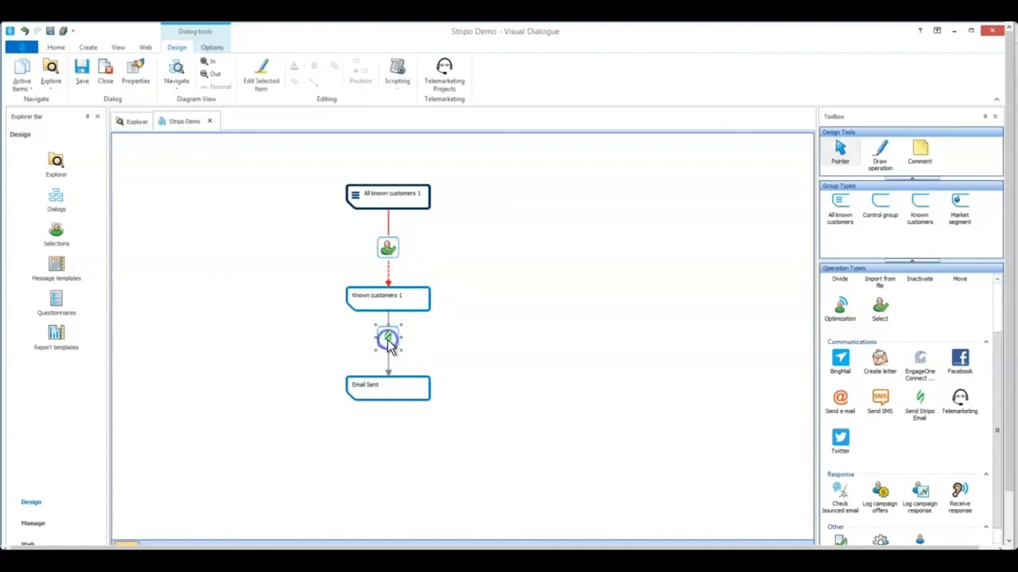
right_click(388, 337)
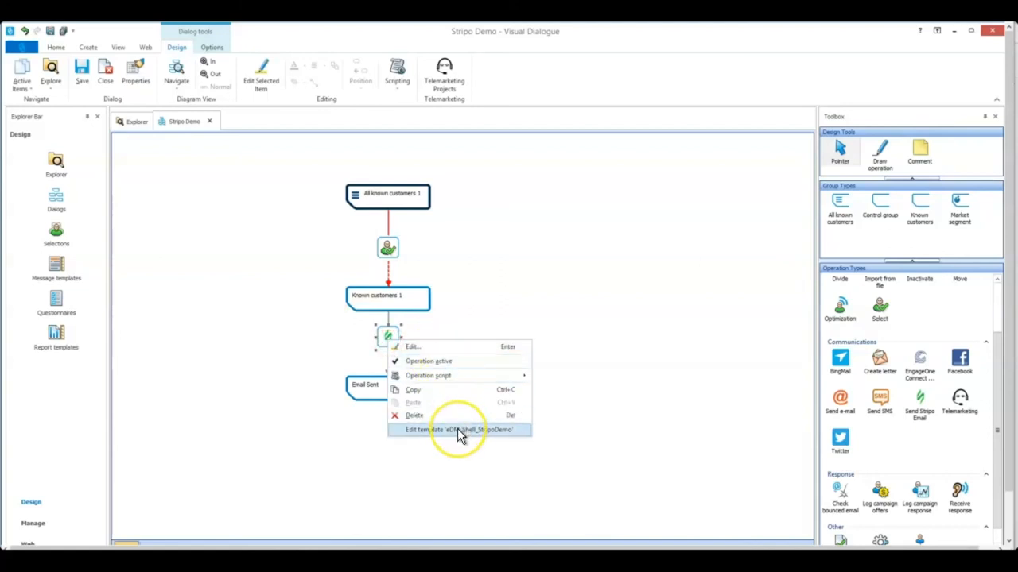
mouse_move(459, 430)
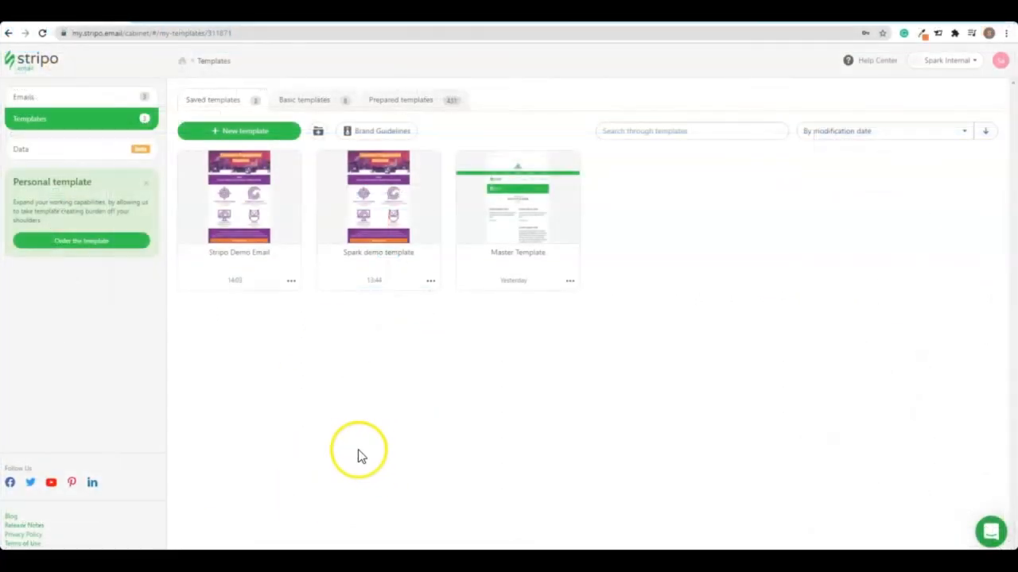
mouse_move(238, 199)
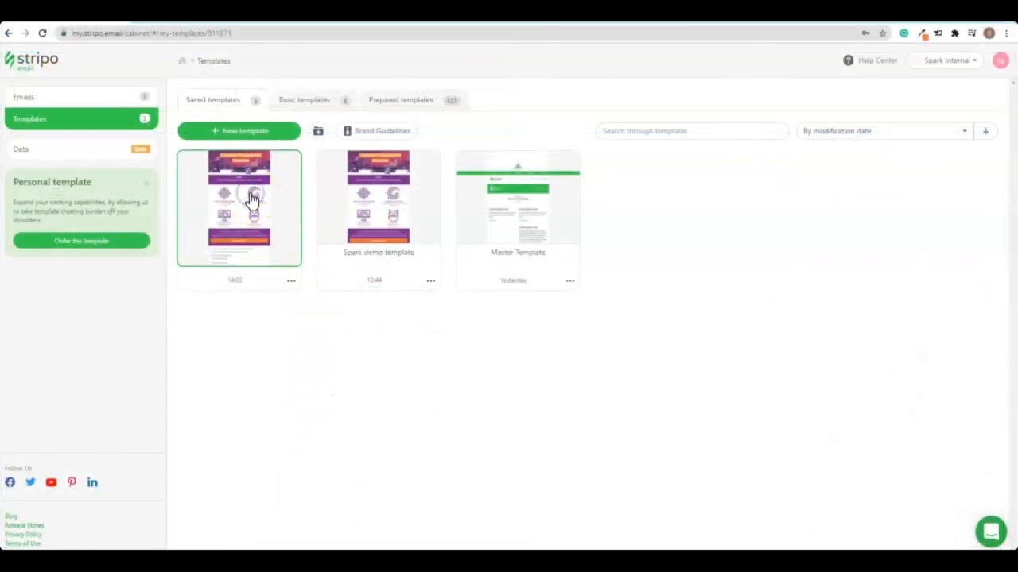
Bring the Stripo Demo Email saved template into the editor and review its content
left_click(239, 207)
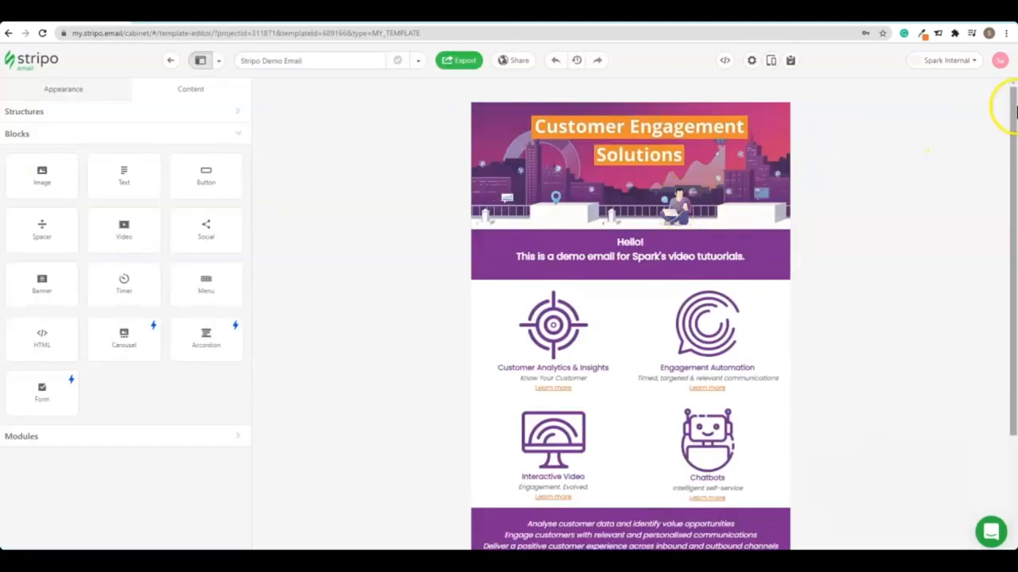
scroll("down", 3)
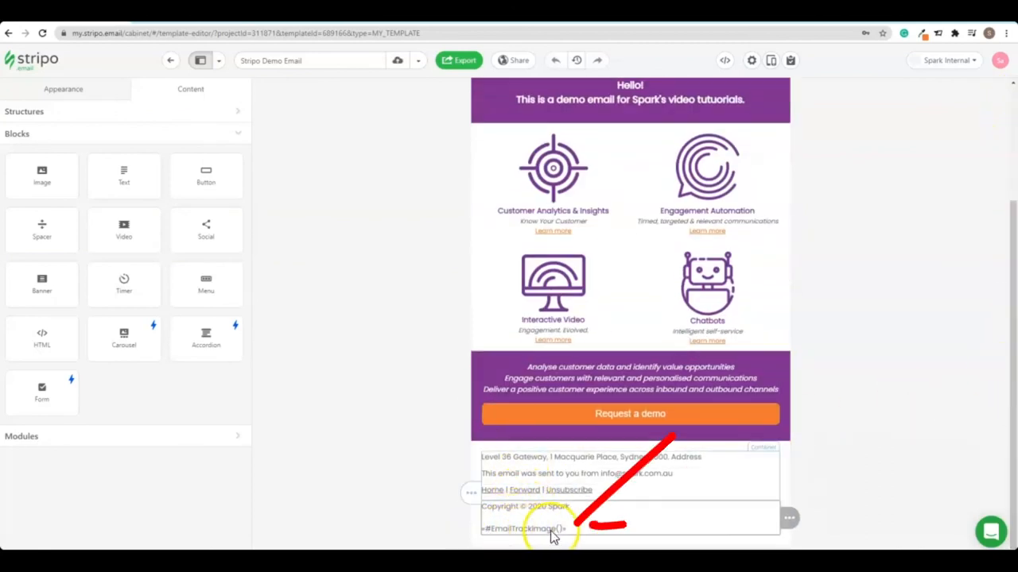
scroll("up", 3)
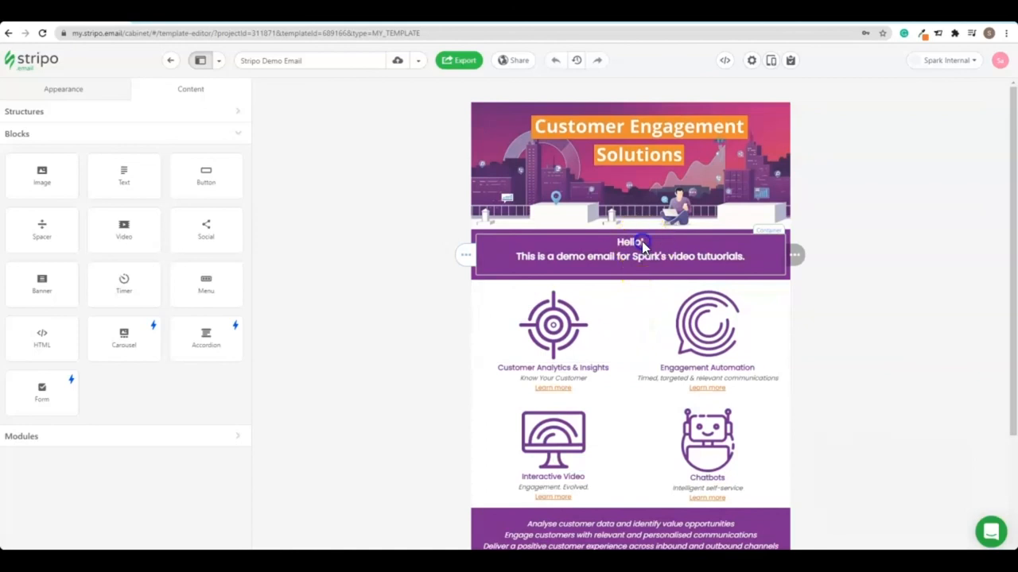
Edit the Hello! greeting and browse Merge tags for Personal.FirstName
left_click(629, 242)
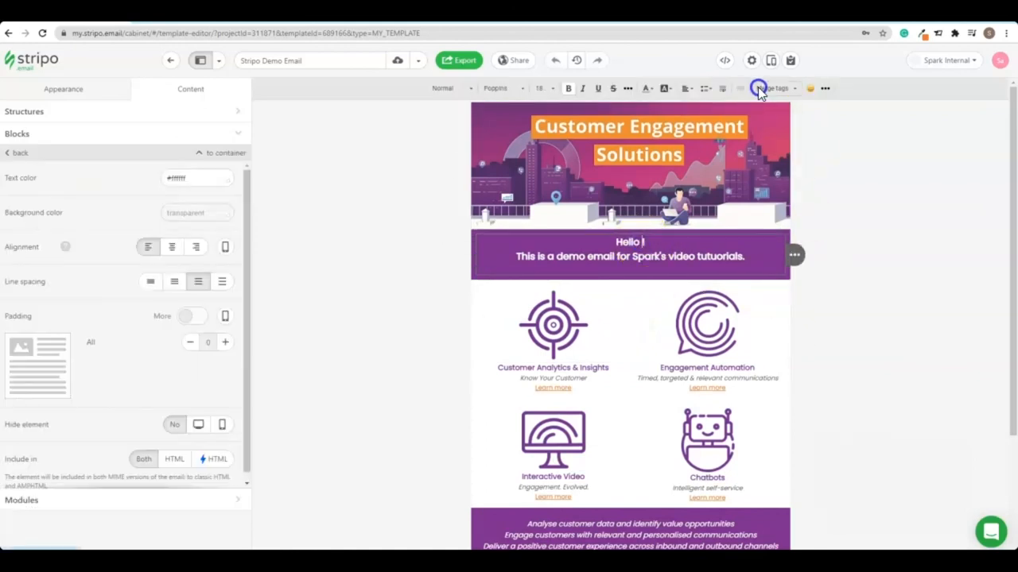
left_click(772, 89)
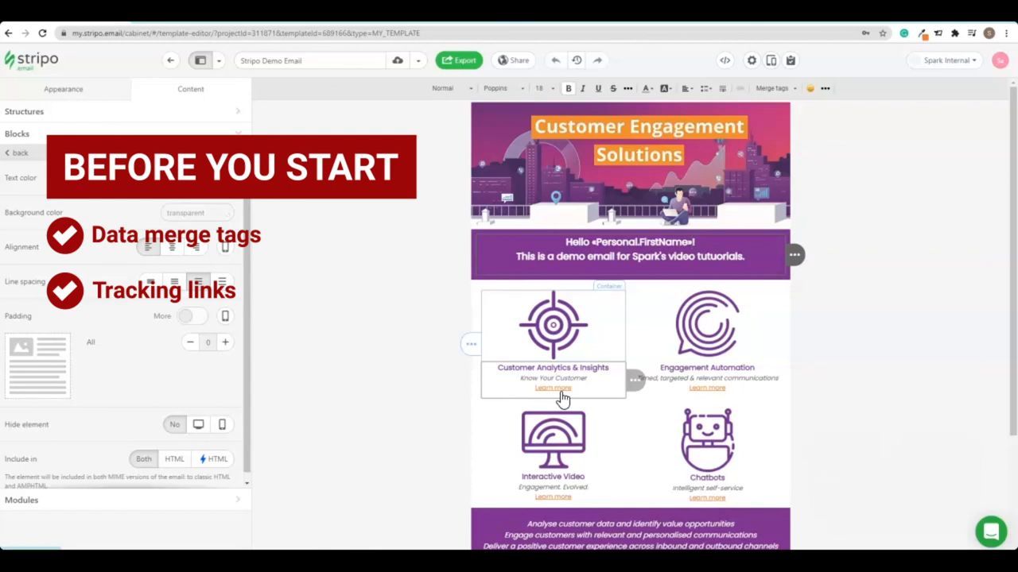
scroll("down", 3)
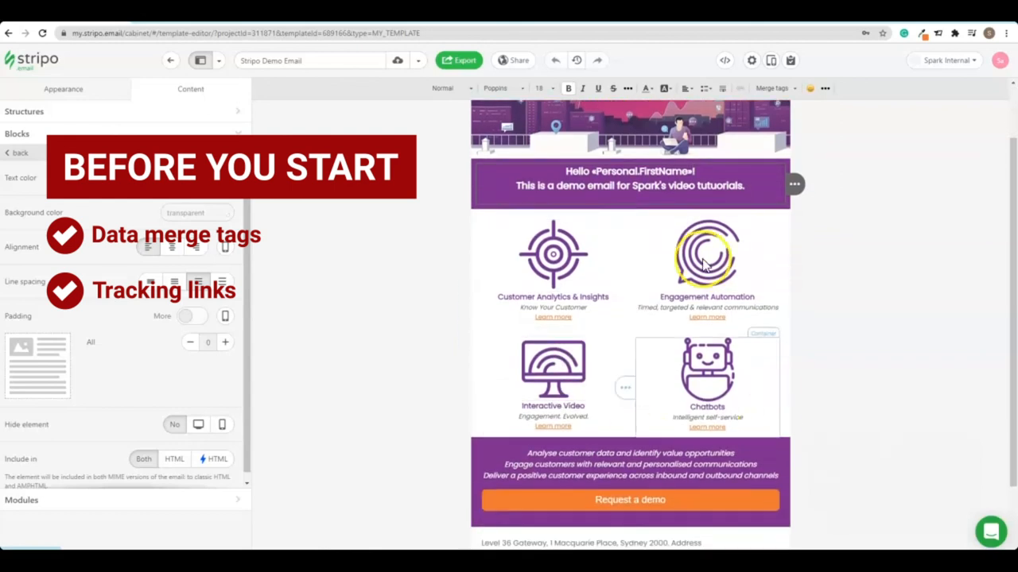